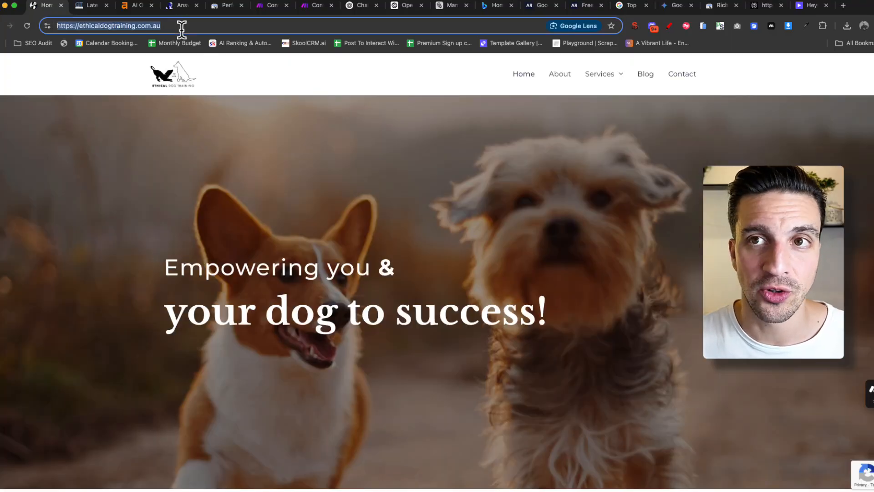
mouse_move(457, 219)
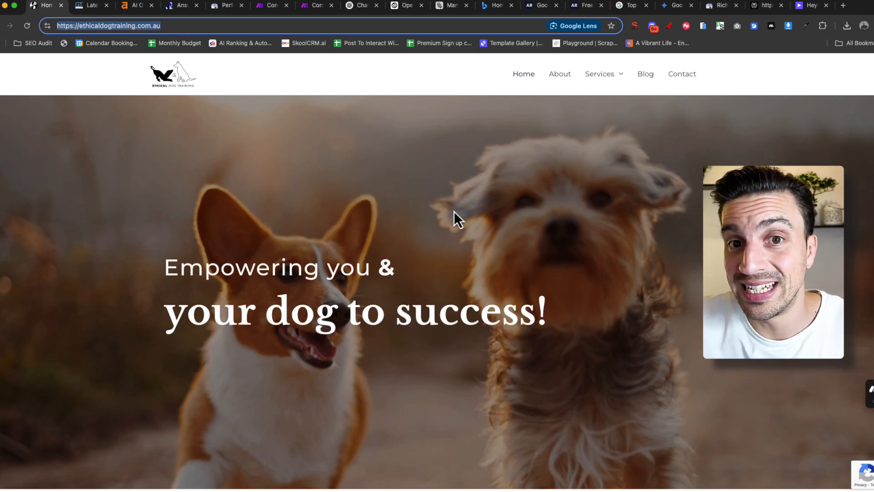
- Start a Manus task with the ethicaldogtraining.com.au URL and dictated contact-form instructions
left_click(449, 6)
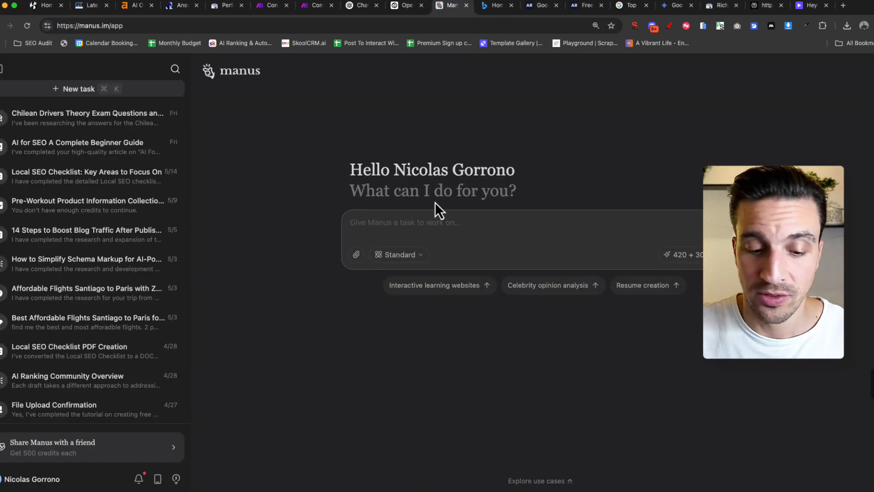
type("https://ethicaldogtraining.com.au/")
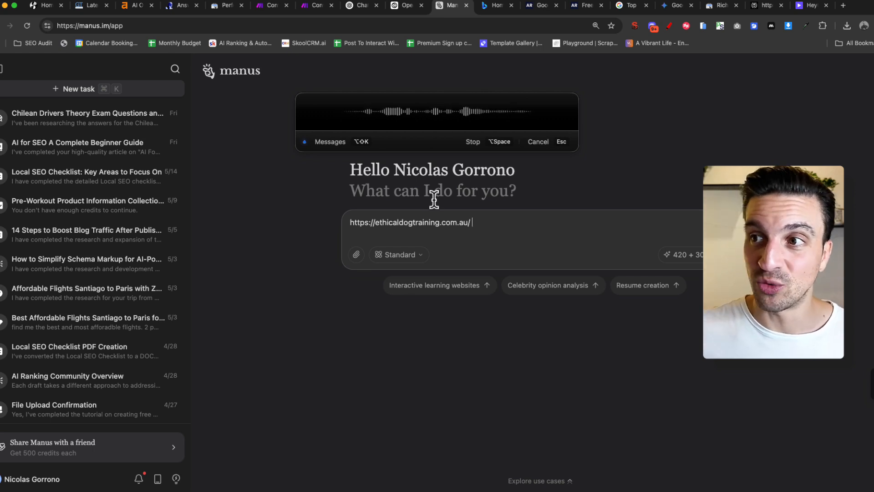
left_click(471, 141)
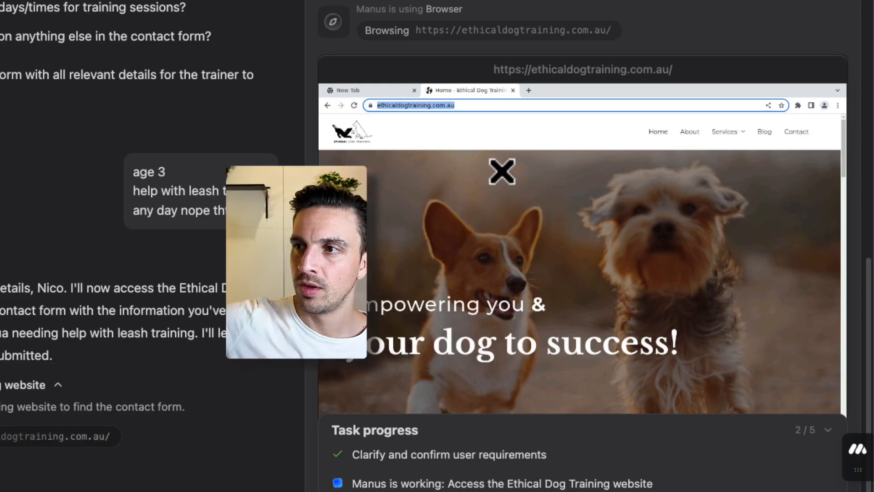
- Let the agent fill the contact form (phone 324324324), then bring up the Puppy School page
left_click(501, 171)
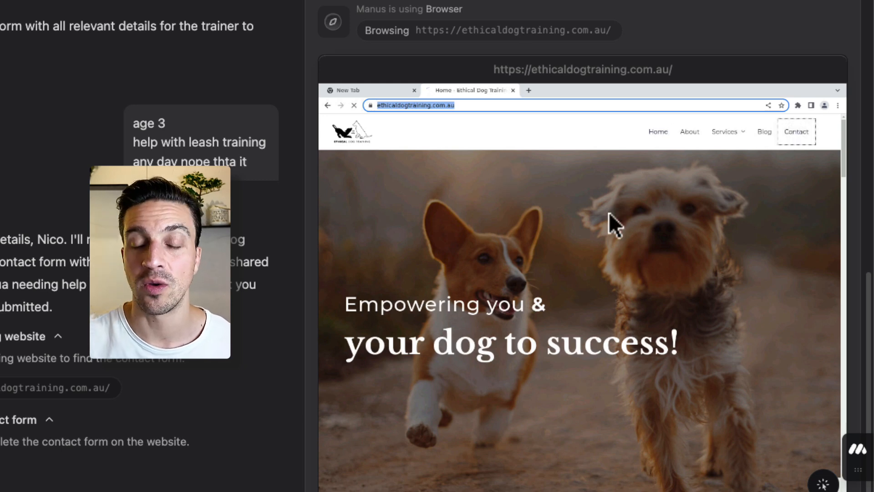
left_click(795, 132)
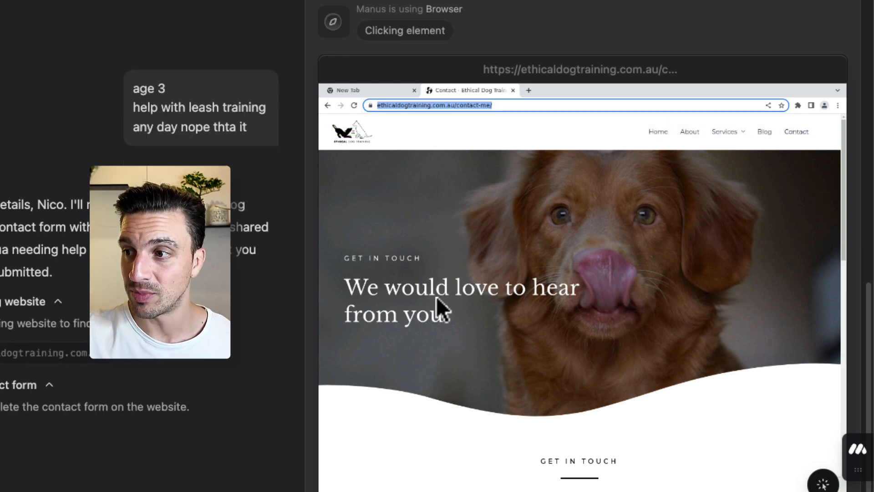
mouse_move(462, 318)
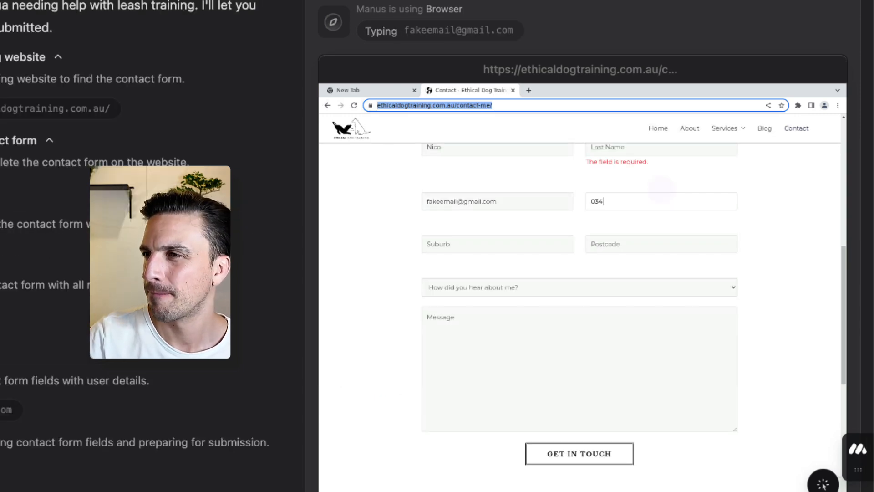
type("324324324")
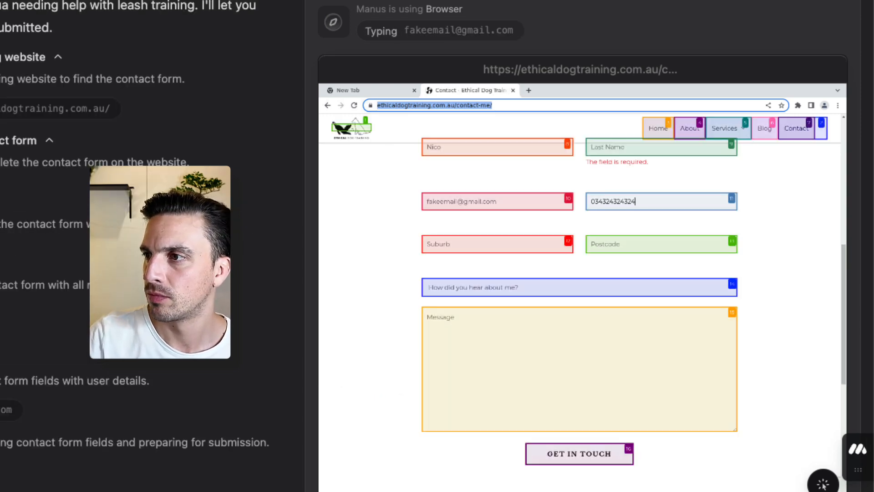
left_click(578, 453)
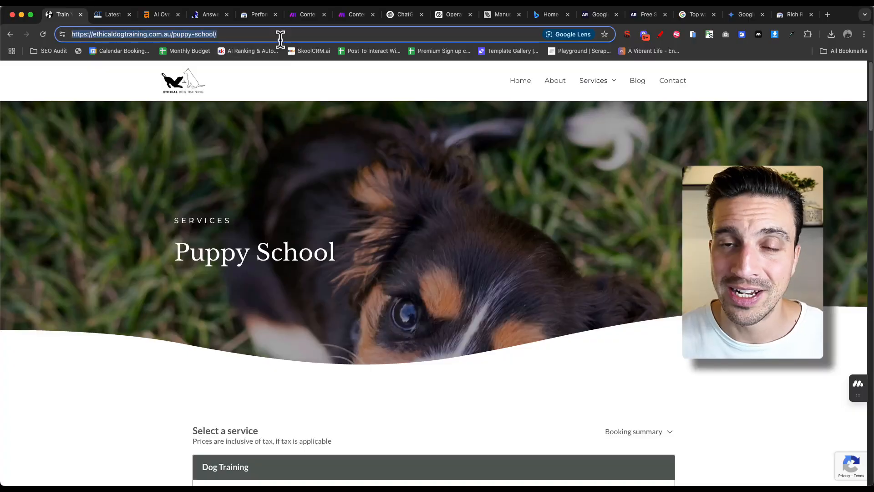
mouse_move(306, 191)
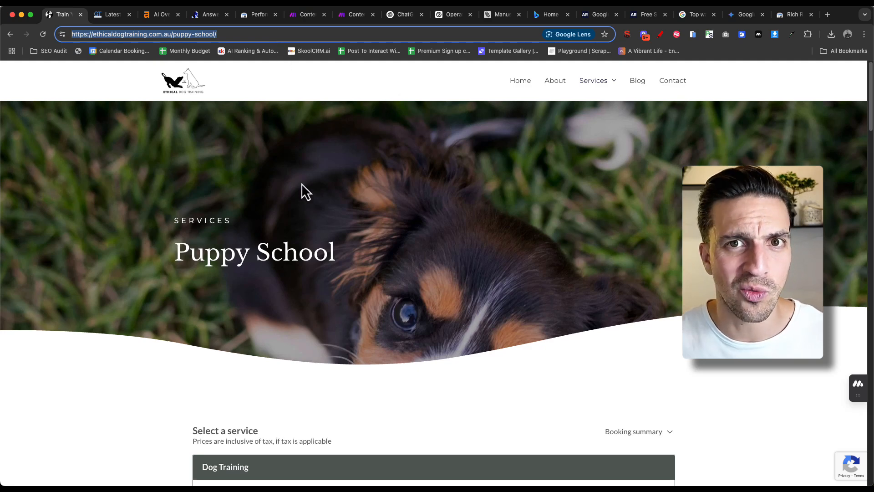
mouse_move(168, 123)
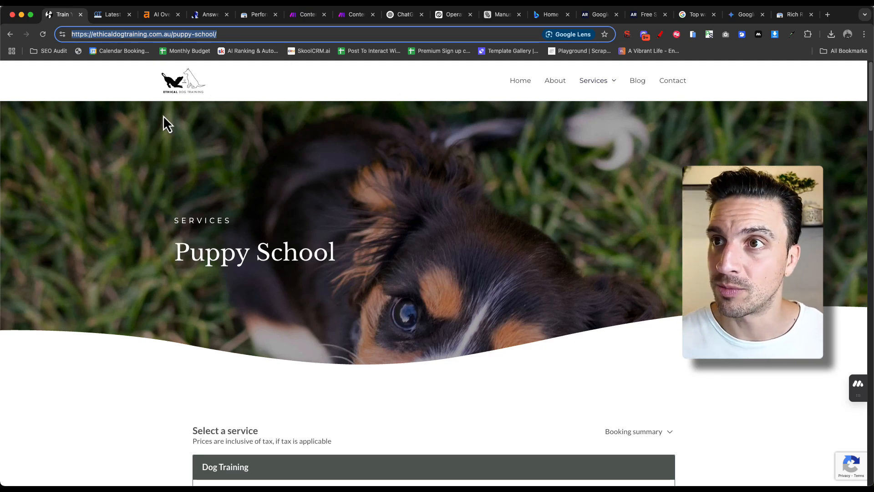
- Test ethicaldogtraining.com.au/puppy-school/ in Rich Results Test and copy the tested address
left_click(794, 14)
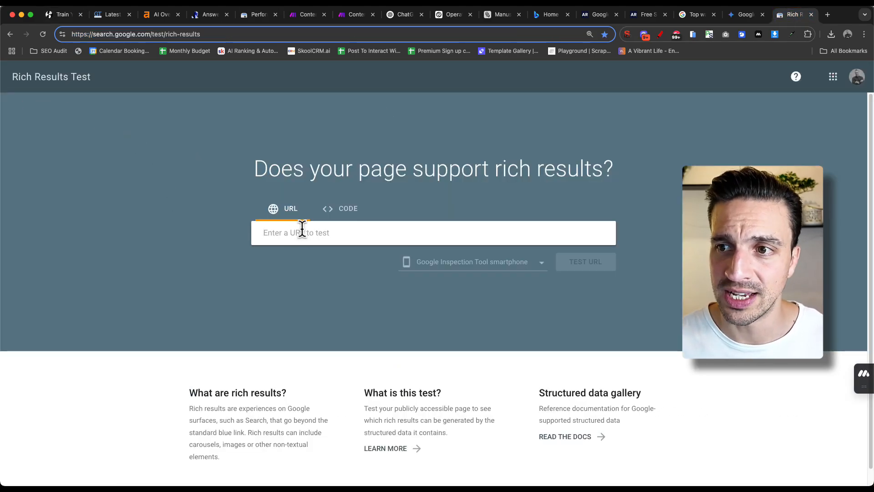
type("https://ethicaldogtraining.com.au/puppy-school/")
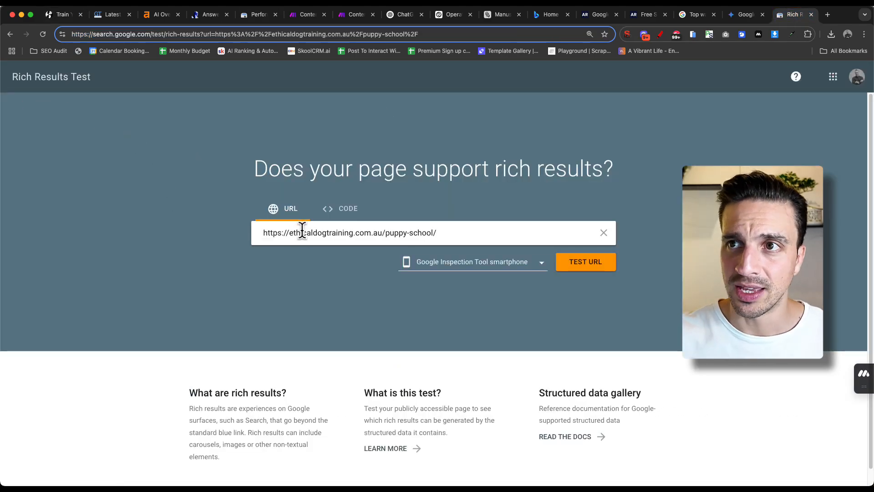
left_click(584, 261)
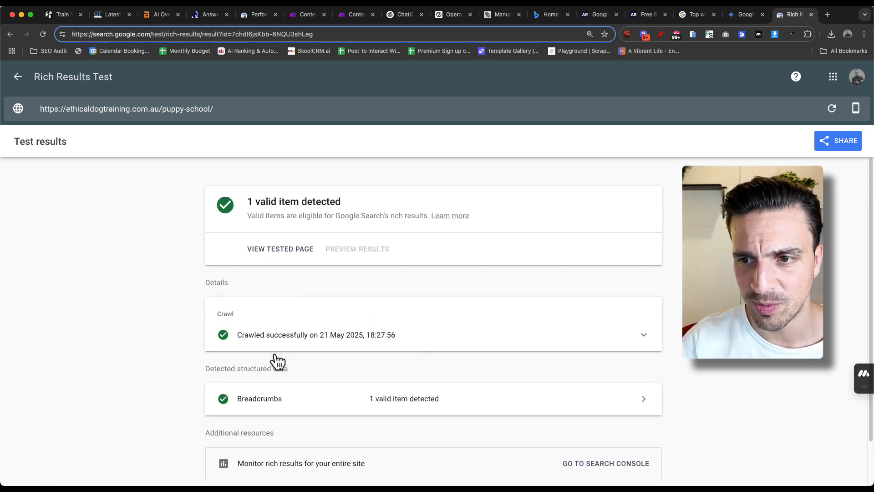
mouse_move(215, 108)
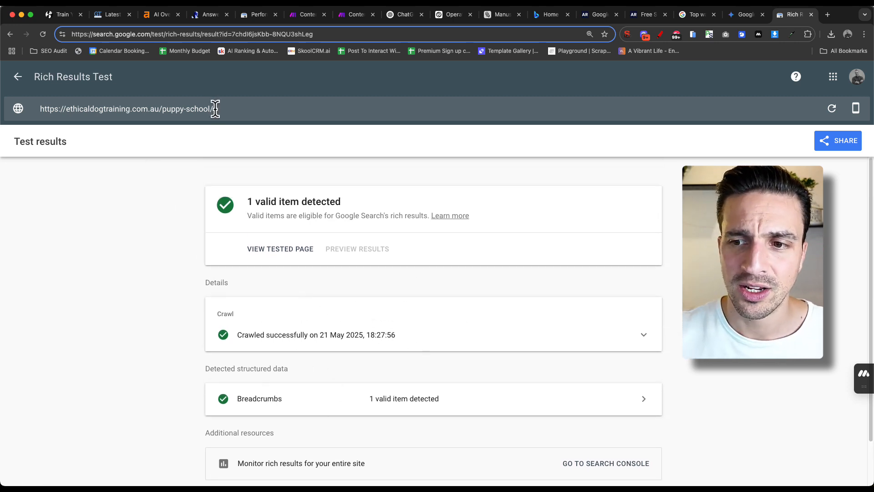
left_click(126, 108)
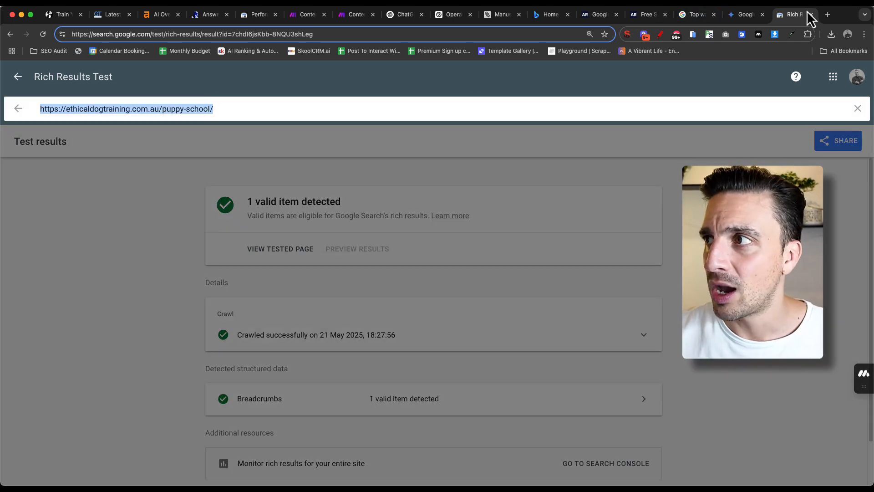
- Ask Perplexity which schema markup types suit the Puppy School URL, with example JSON-LD
left_click(827, 15)
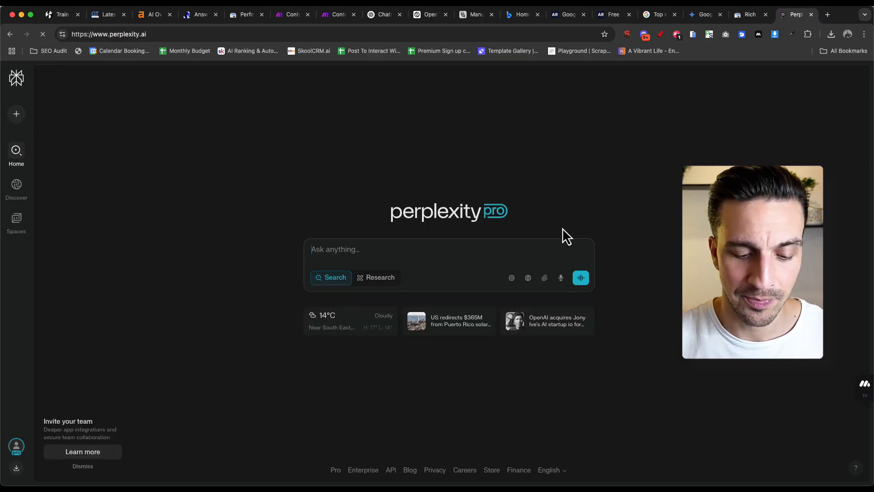
type("https://ethicaldogtraining.com.au/puppy-school/")
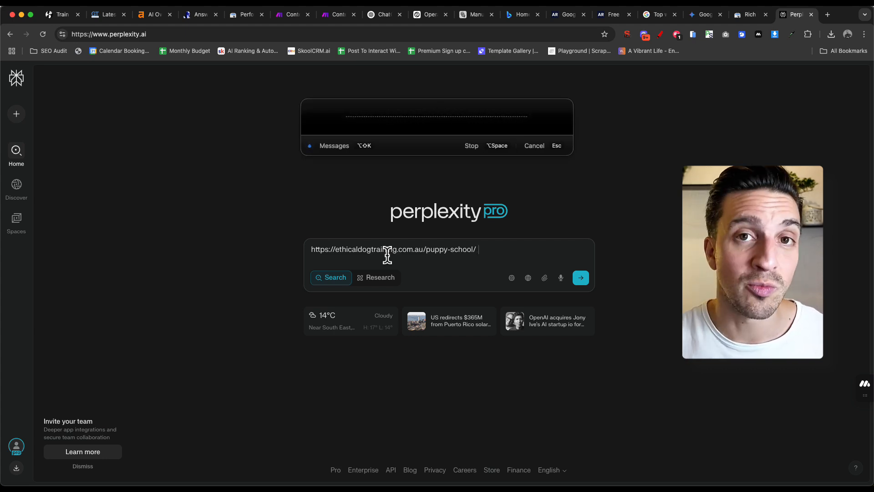
left_click(470, 145)
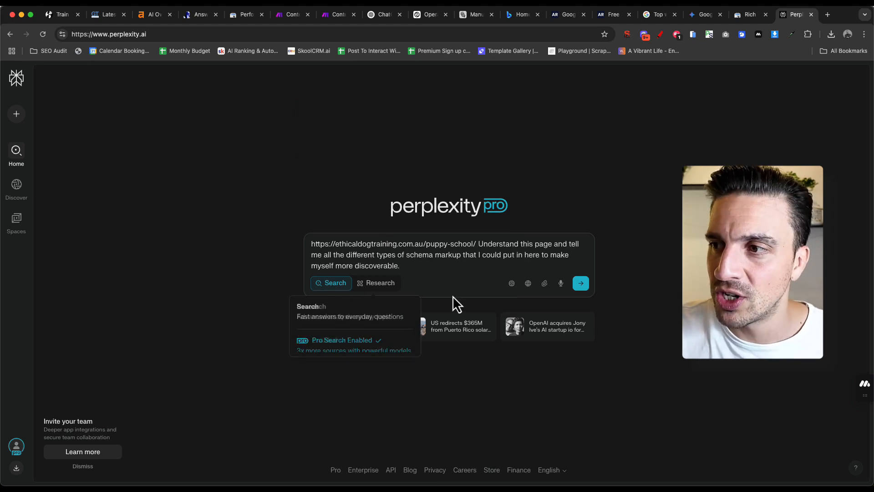
left_click(580, 282)
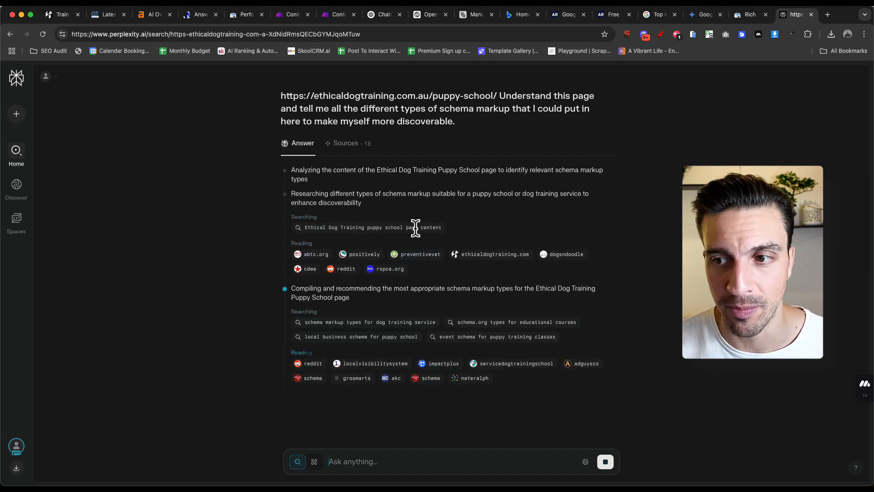
- Read through Perplexity's schema recommendations and move on to AnswerSocrates
scroll("down", 3)
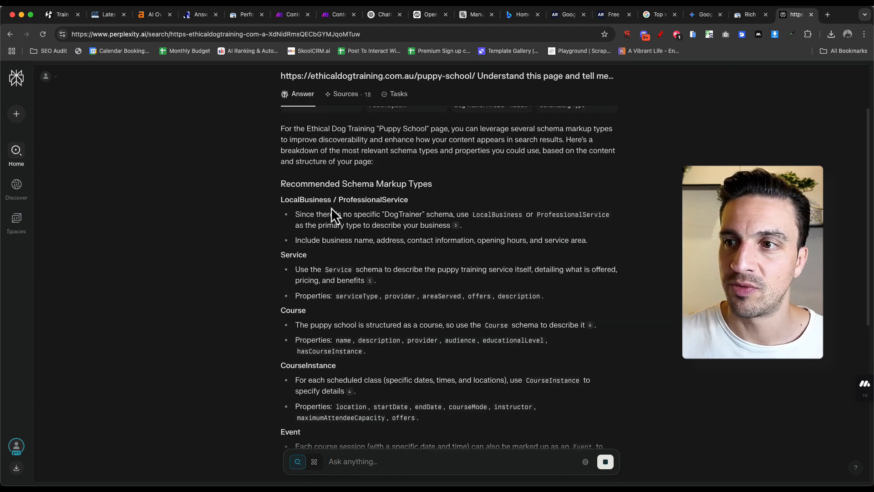
scroll("down", 3)
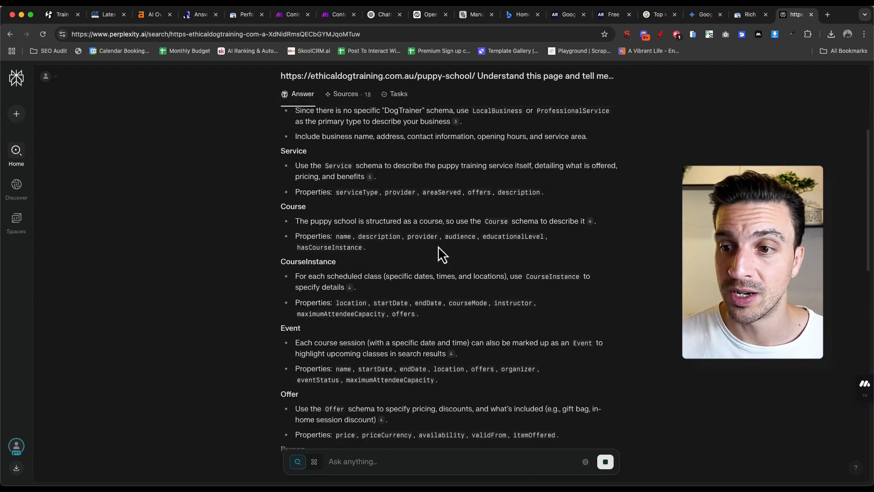
scroll("down", 3)
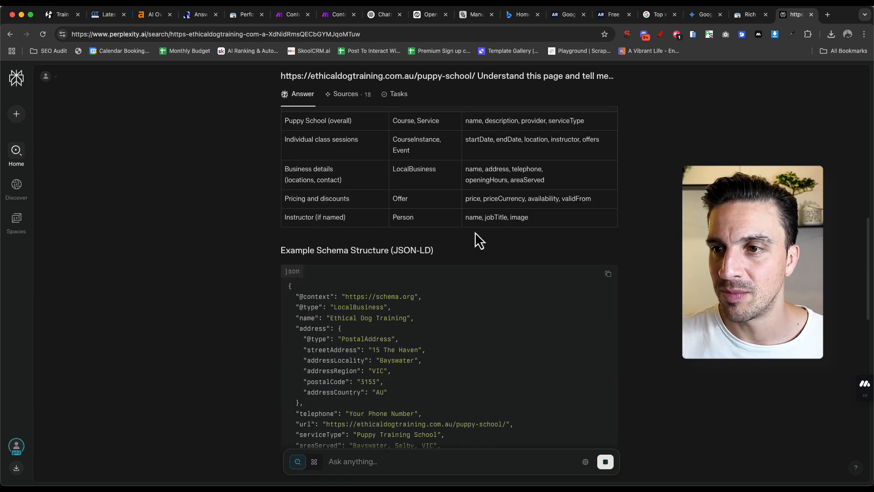
scroll("down", 3)
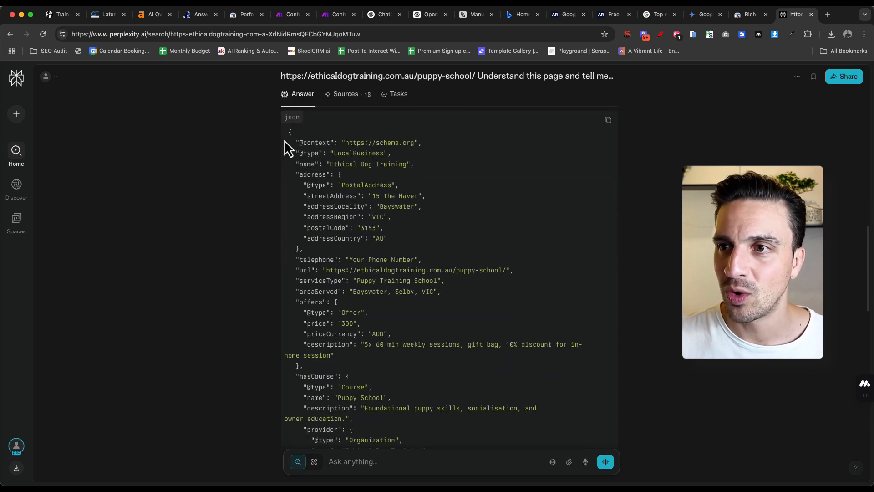
scroll("down", 3)
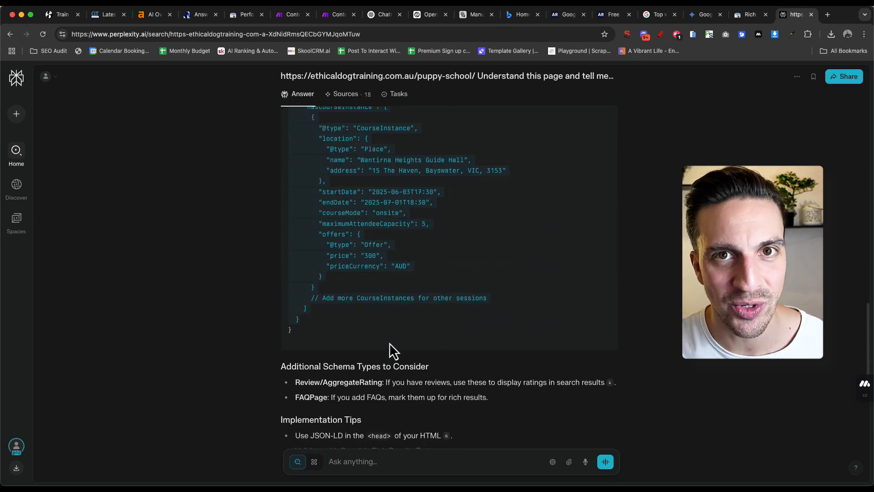
left_click(200, 14)
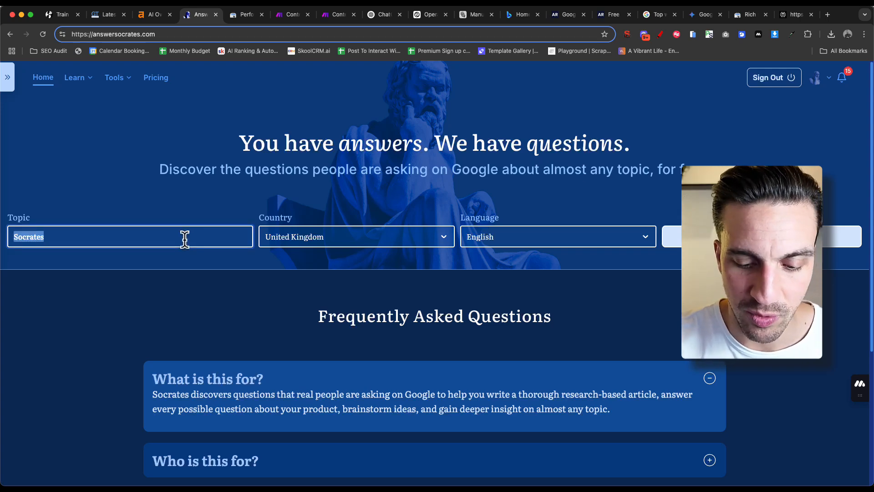
- Search AnswerSocrates for 'hiking shoes for women' with country United States
type("hiking shoes")
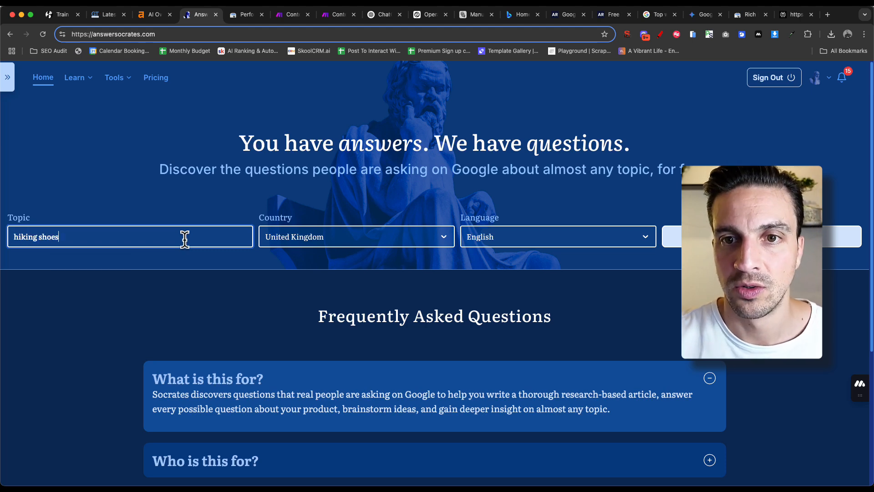
type("for women")
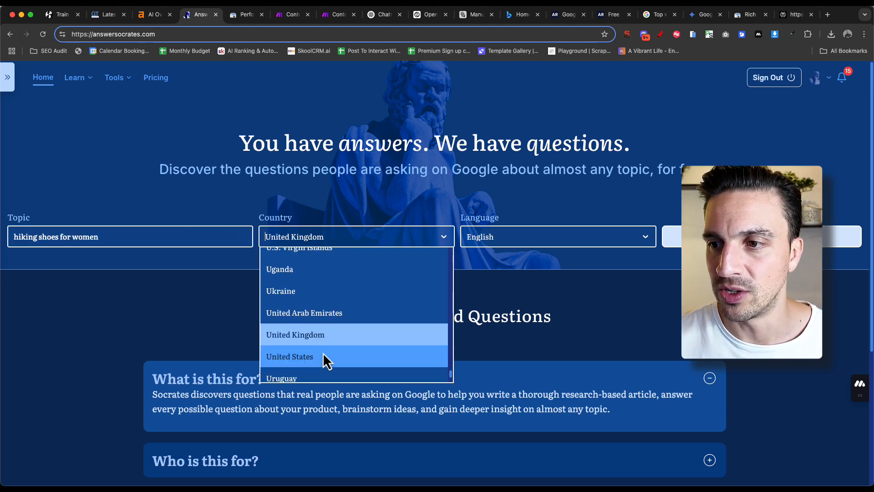
left_click(290, 355)
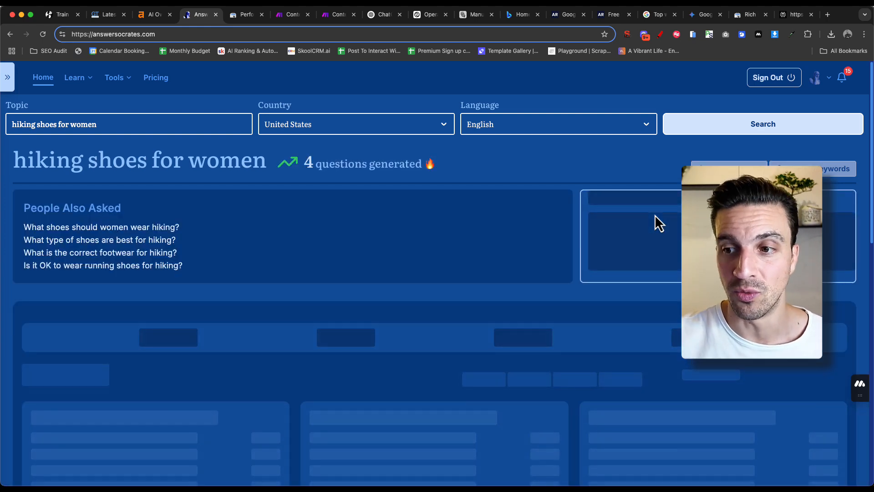
- Look through the generated question sections for hiking shoes for women
scroll("down", 3)
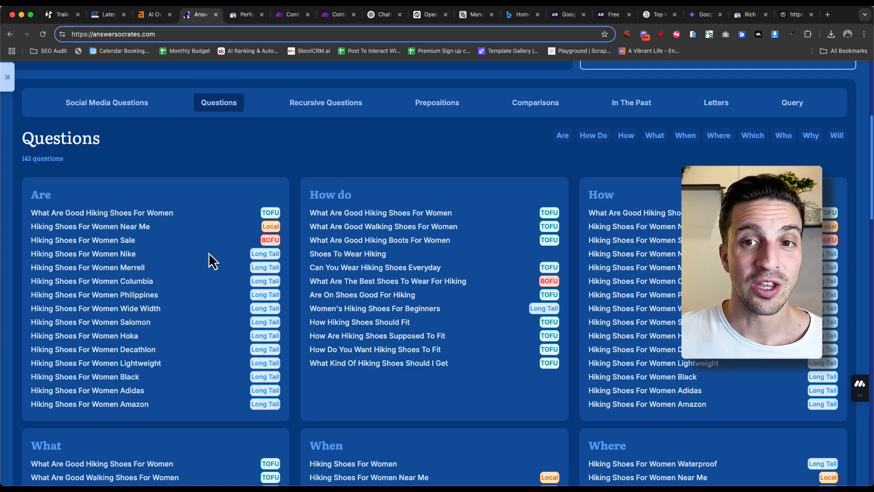
scroll("down", 3)
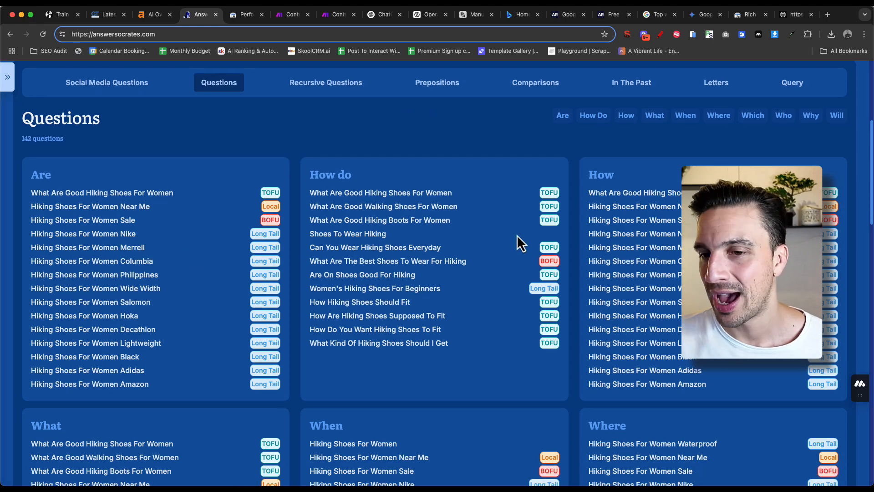
scroll("down", 3)
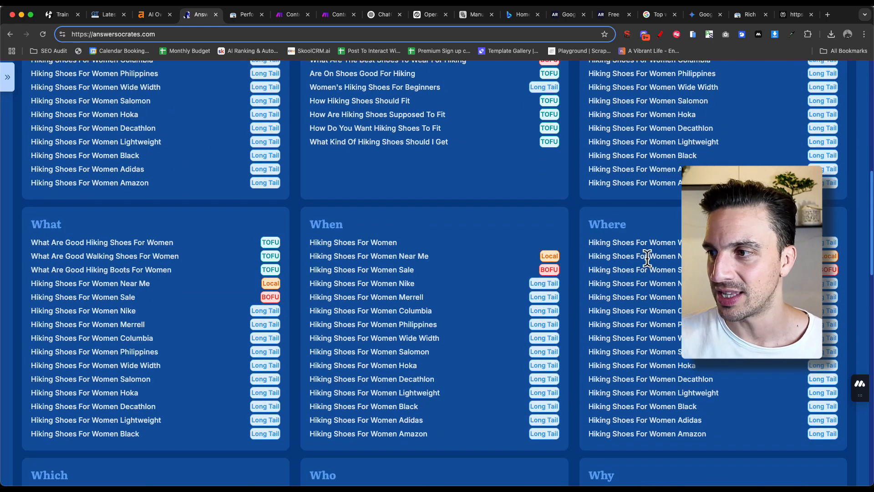
scroll("down", 3)
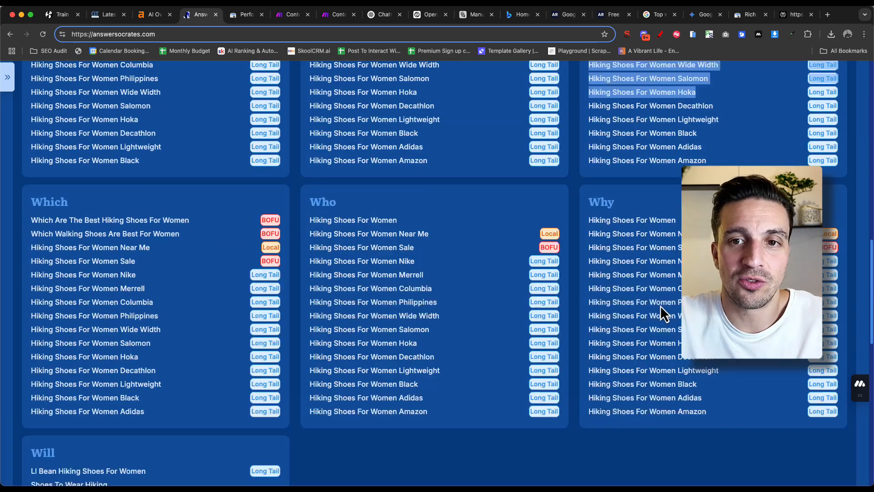
scroll("up", 3)
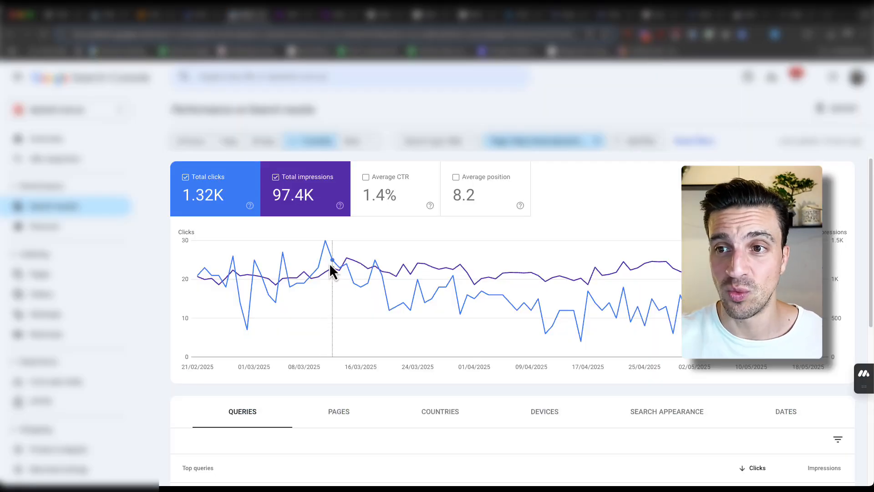
mouse_move(459, 386)
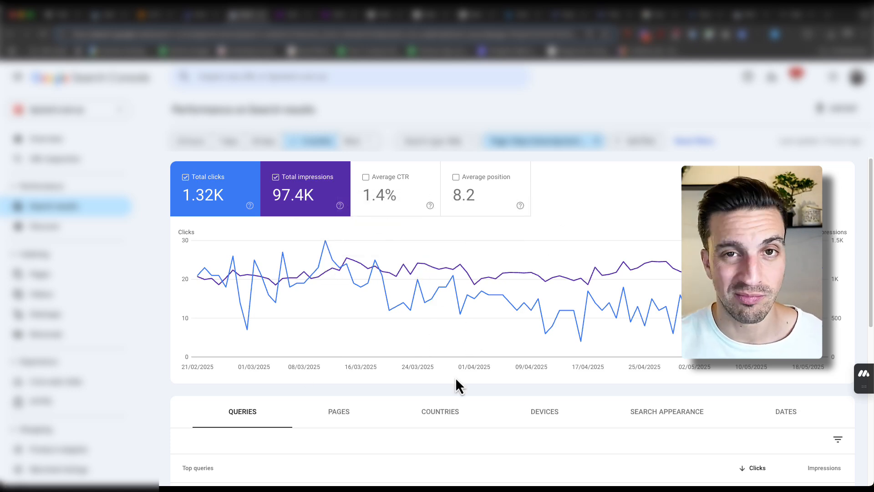
- Review the Search Console top gaming-laptop queries, then bring up the Make Part 1 flow
scroll("down", 3)
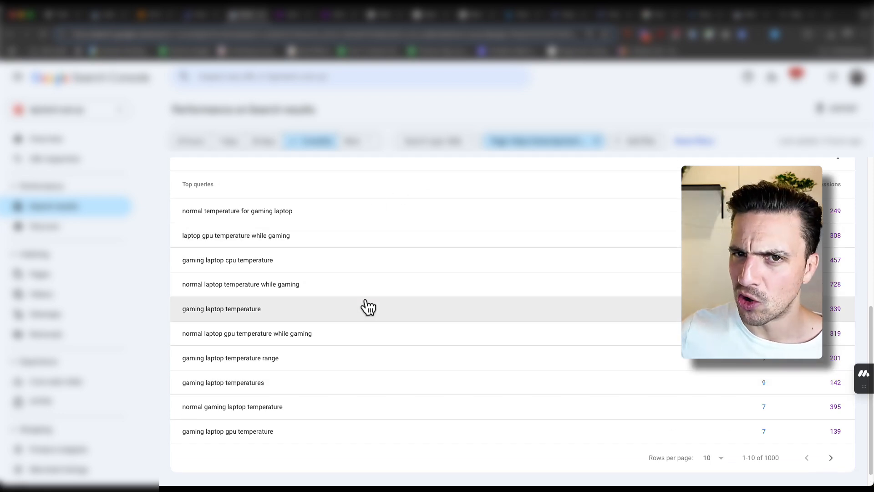
scroll("up", 3)
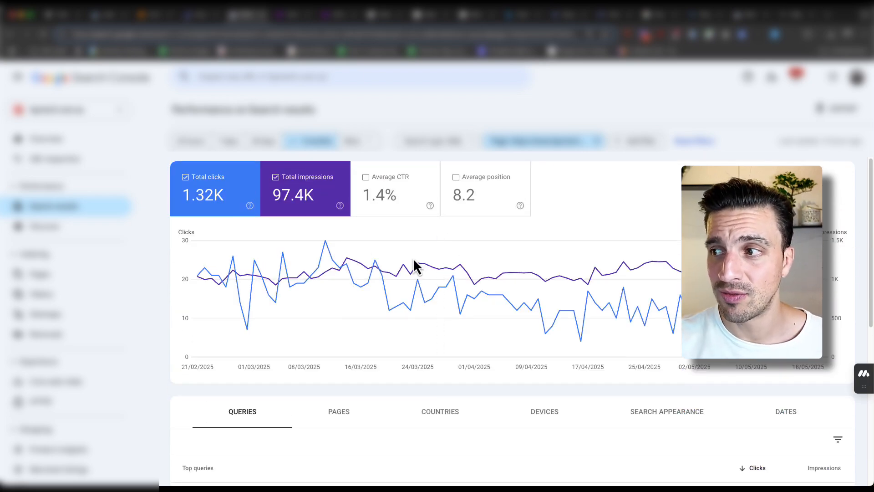
mouse_move(323, 234)
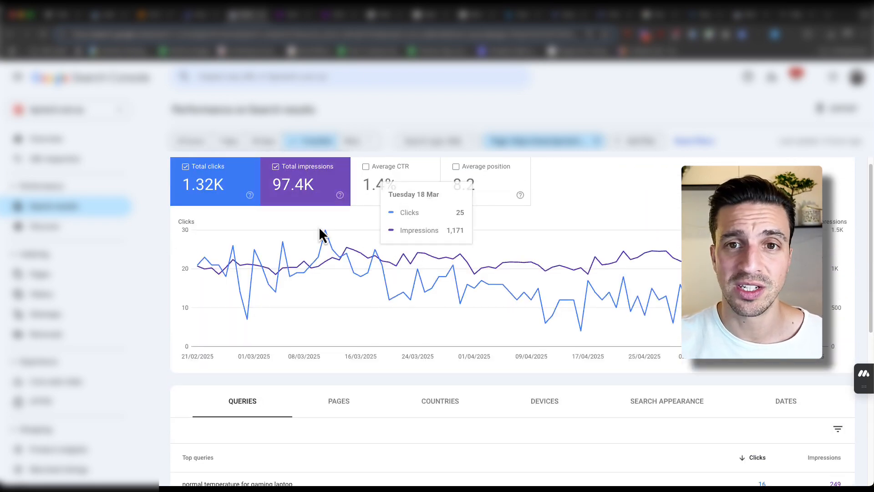
mouse_move(334, 252)
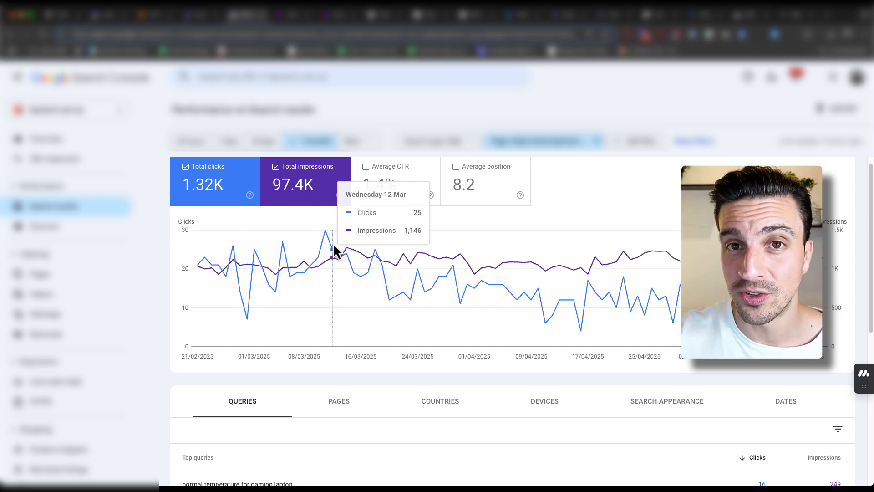
left_click(292, 14)
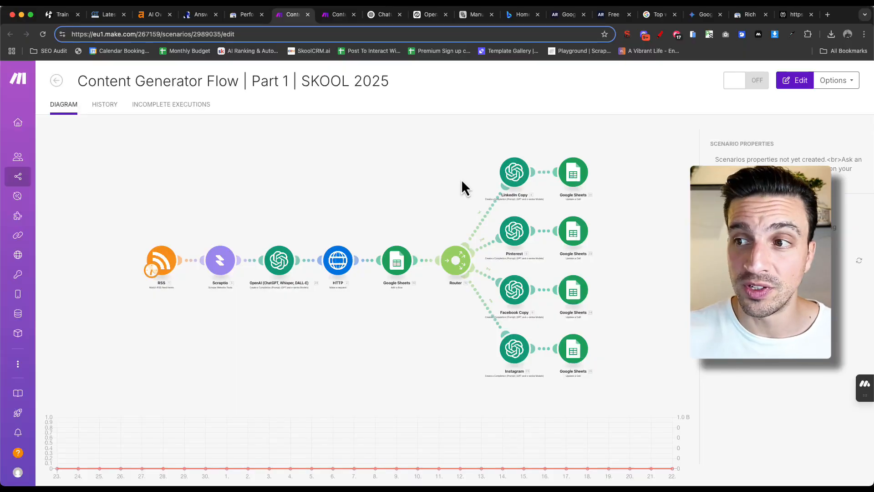
mouse_move(187, 229)
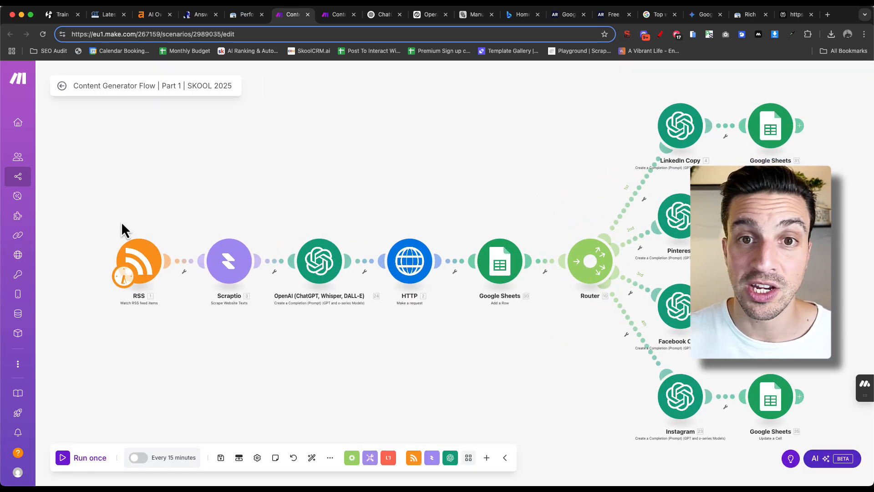
mouse_move(334, 267)
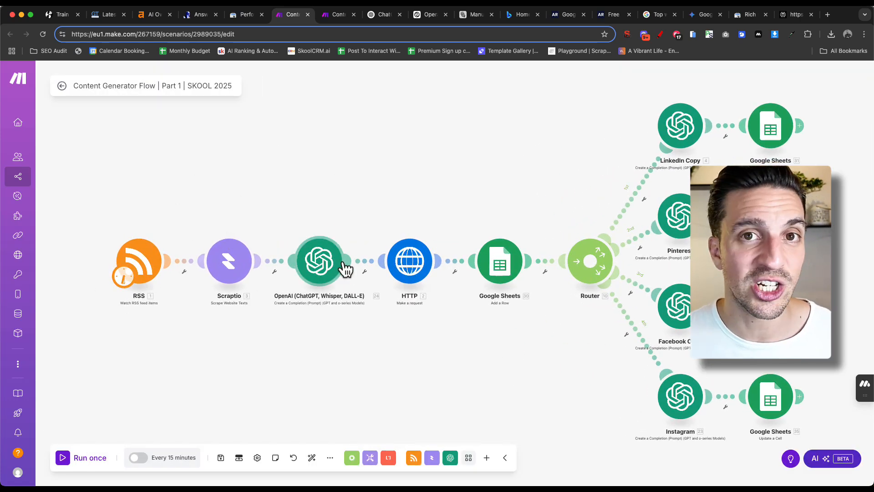
mouse_move(328, 326)
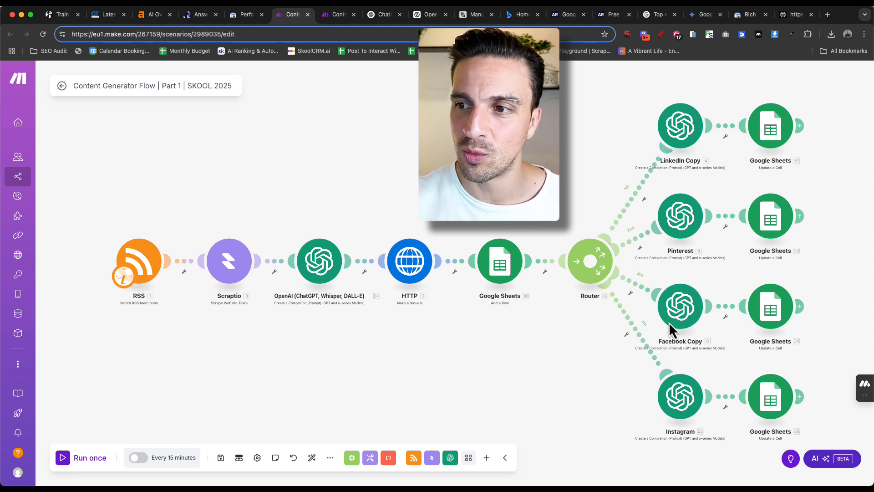
mouse_move(425, 320)
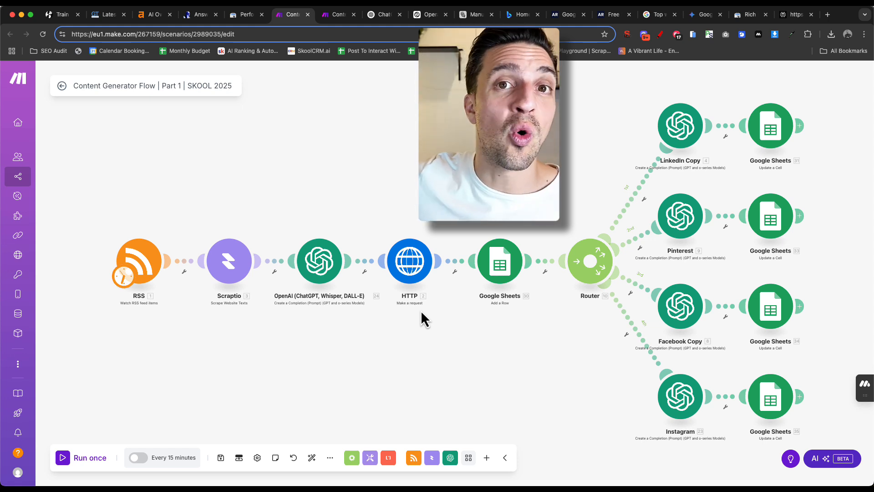
mouse_move(388, 309)
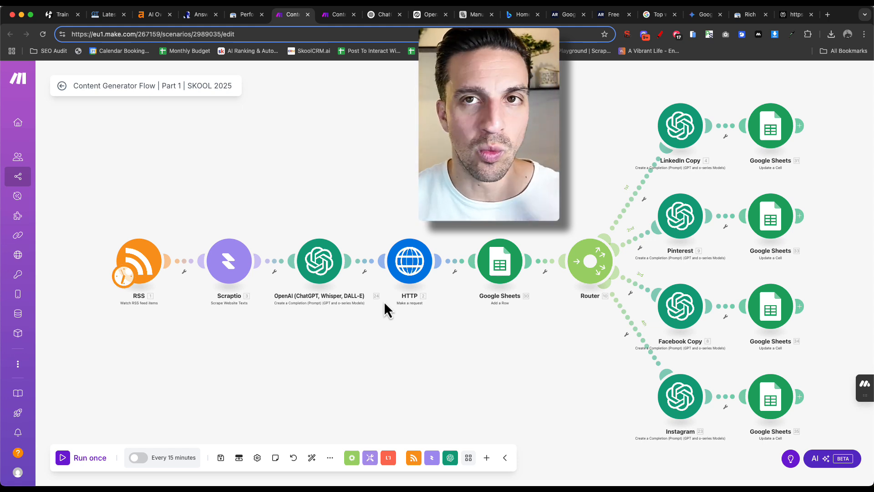
- Switch to the Content Generator Flow Part 2 scenario posting to LinkedIn, Facebook, Instagram and Pinterest
left_click(337, 13)
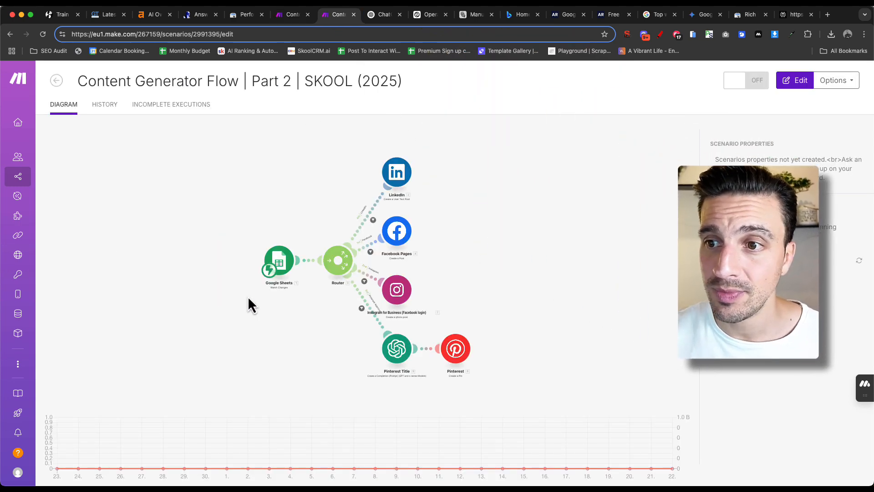
mouse_move(361, 227)
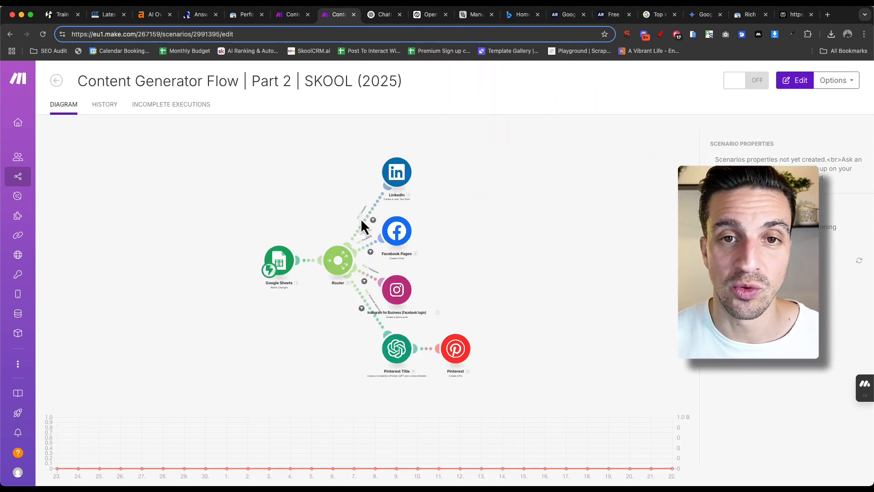
mouse_move(233, 267)
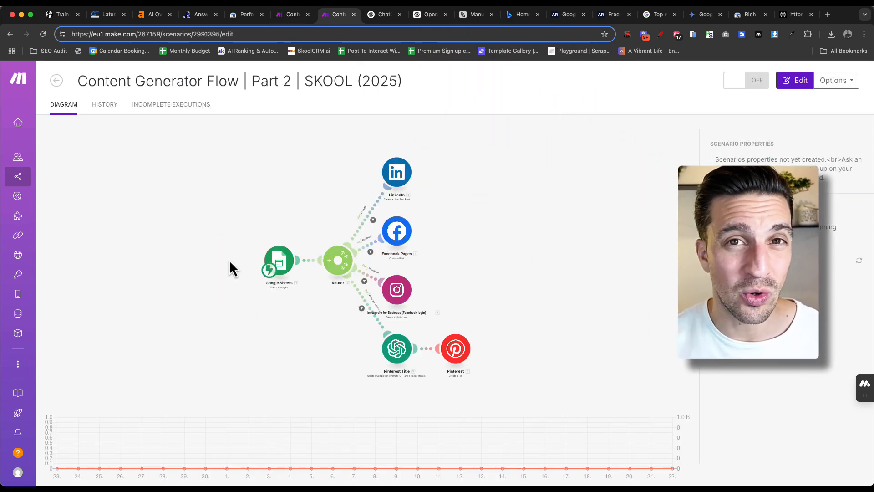
mouse_move(272, 374)
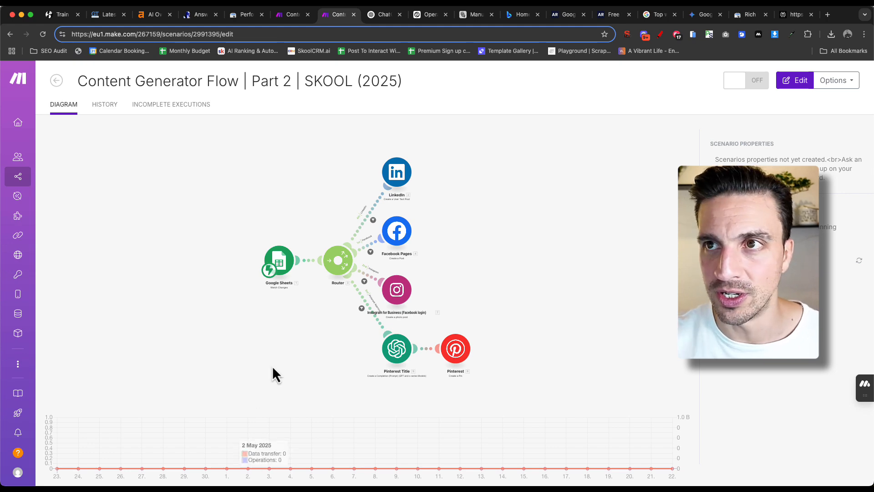
- Play the 'test ai ranking' HeyGen avatar video through, pausing once, and go back
left_click(798, 14)
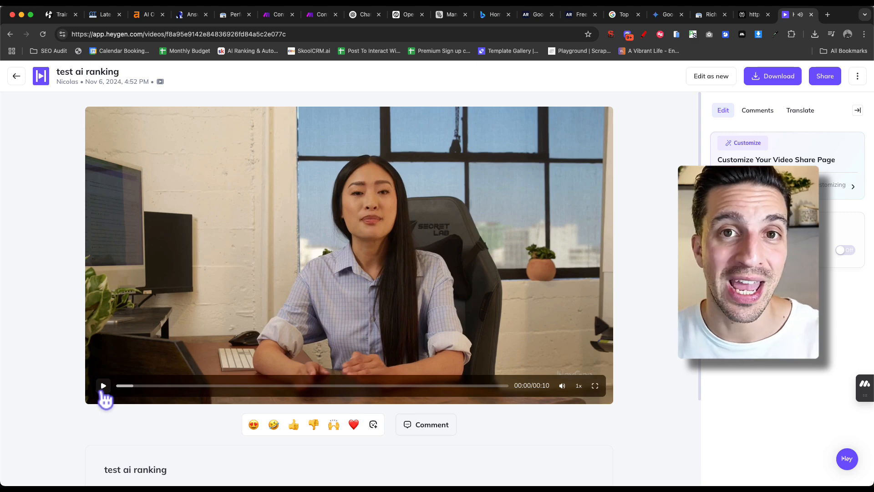
left_click(103, 385)
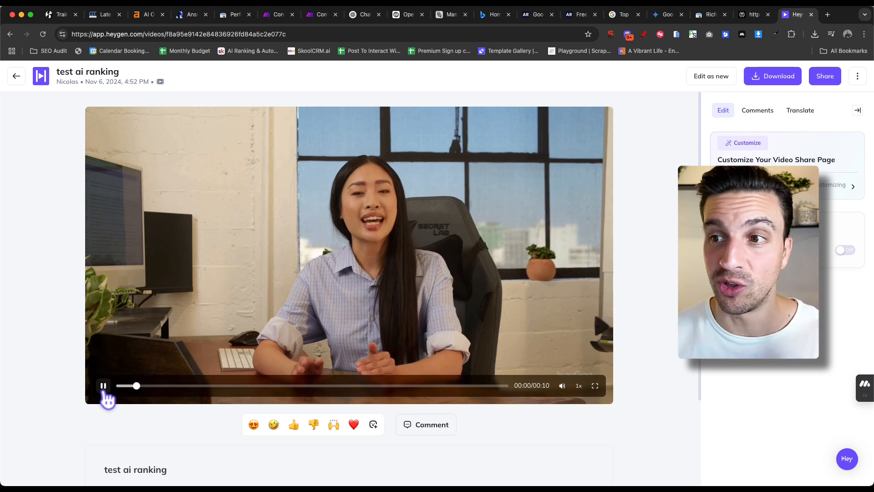
left_click(103, 385)
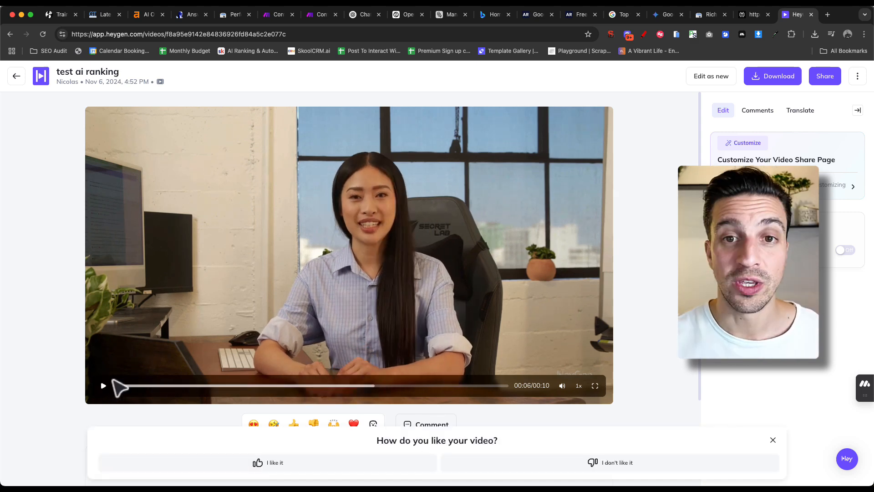
left_click(103, 385)
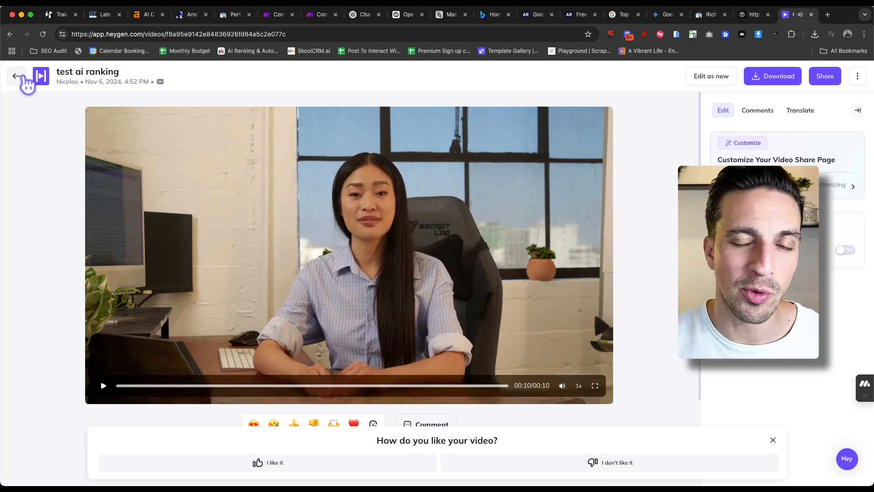
left_click(16, 76)
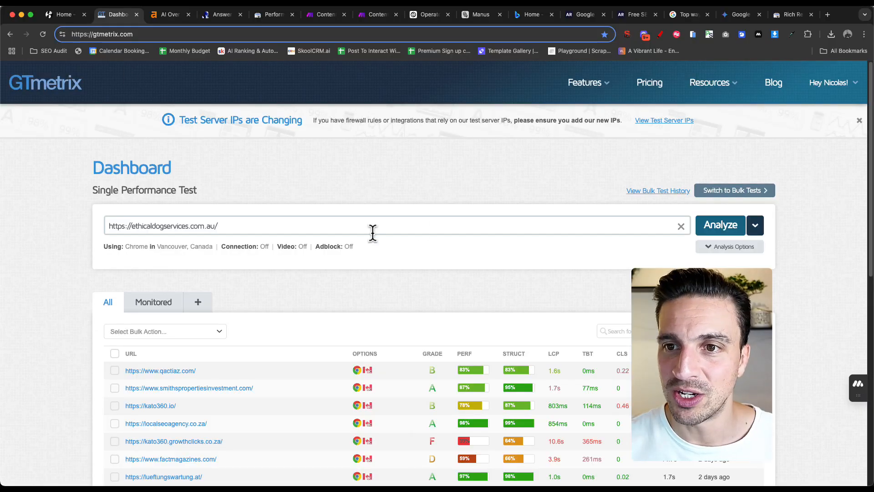
- Run a GTmetrix test on ethicaldogservices.com.au and review its D-grade report
left_click(719, 225)
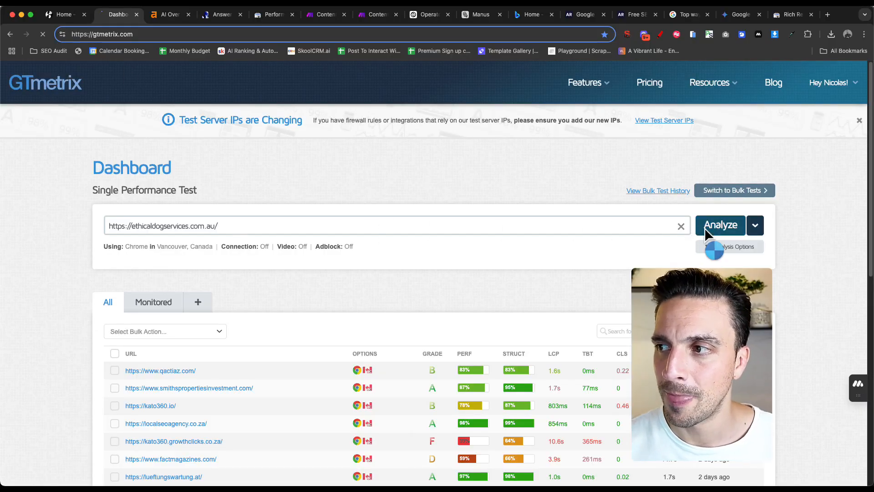
left_click(719, 225)
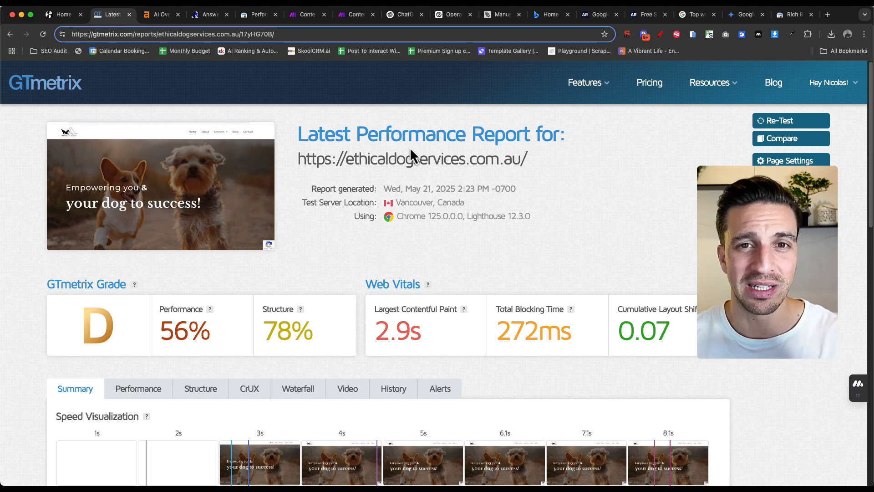
mouse_move(411, 158)
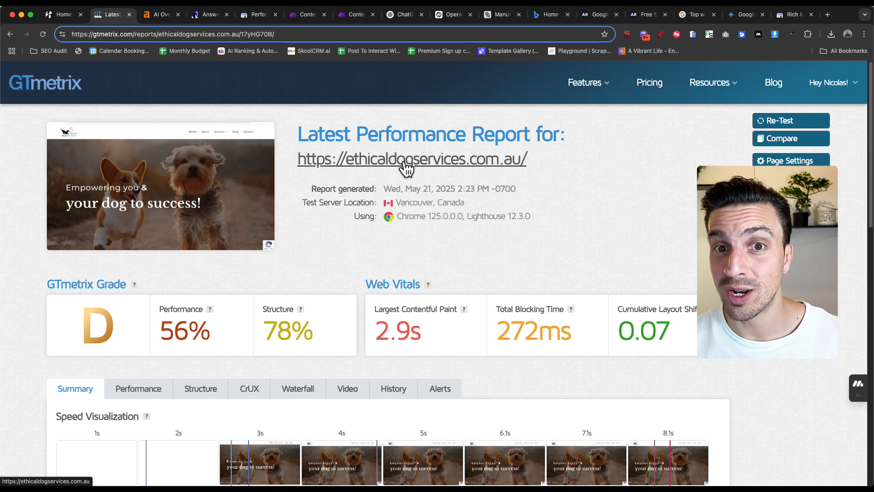
scroll("down", 3)
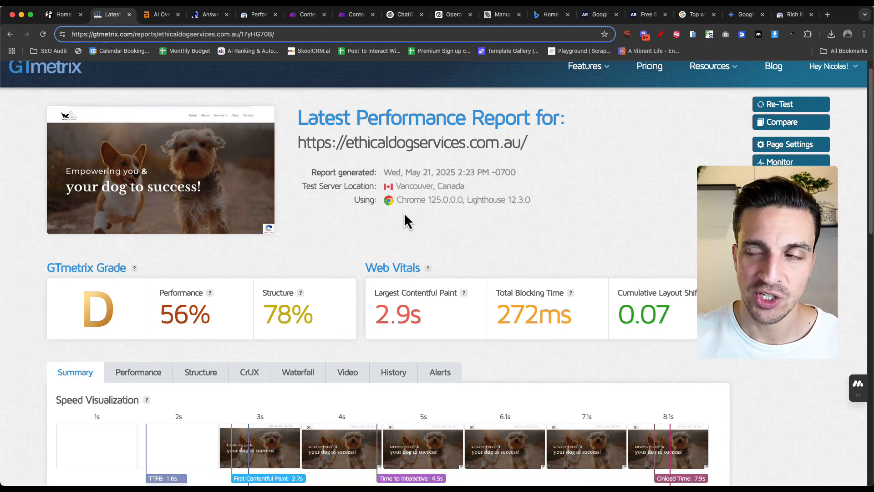
scroll("down", 3)
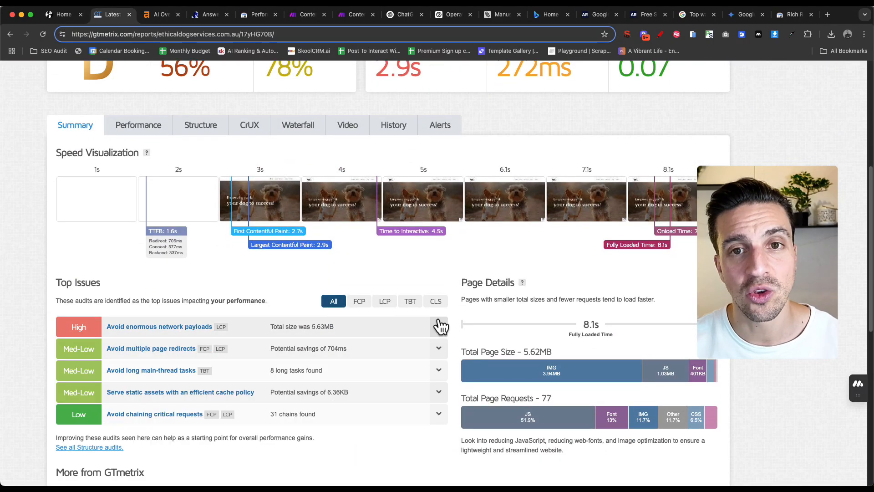
scroll("up", 3)
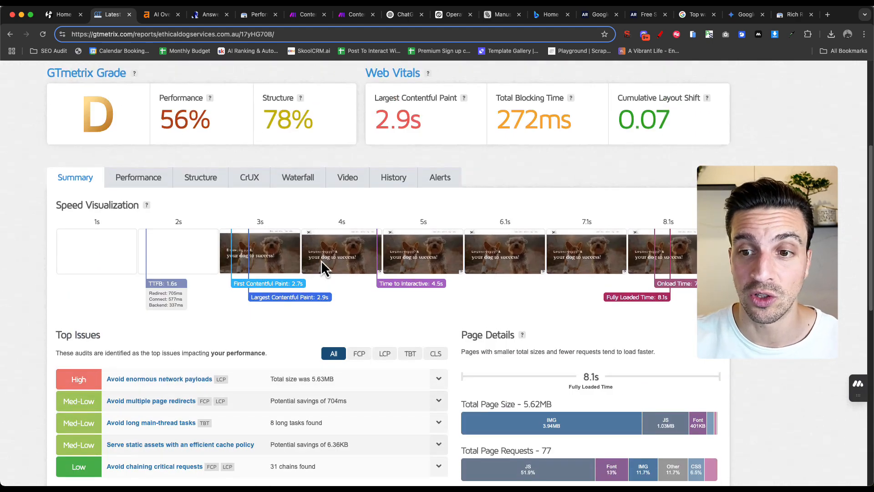
scroll("up", 3)
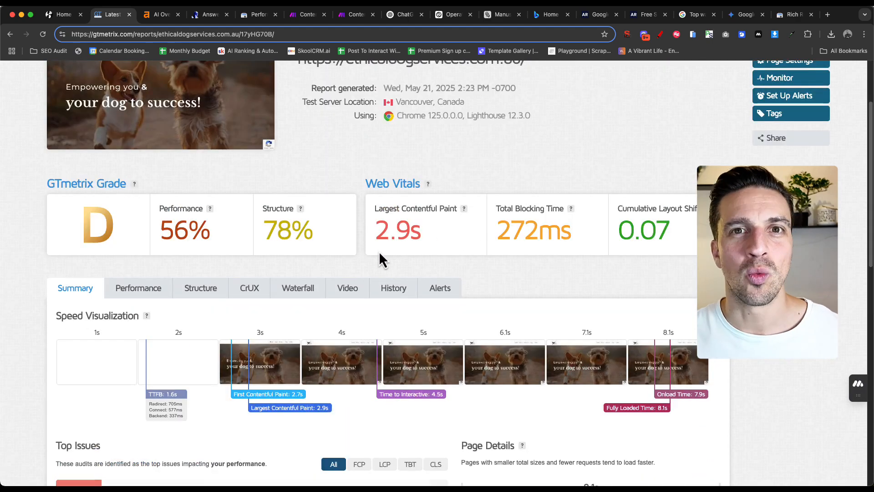
scroll("down", 3)
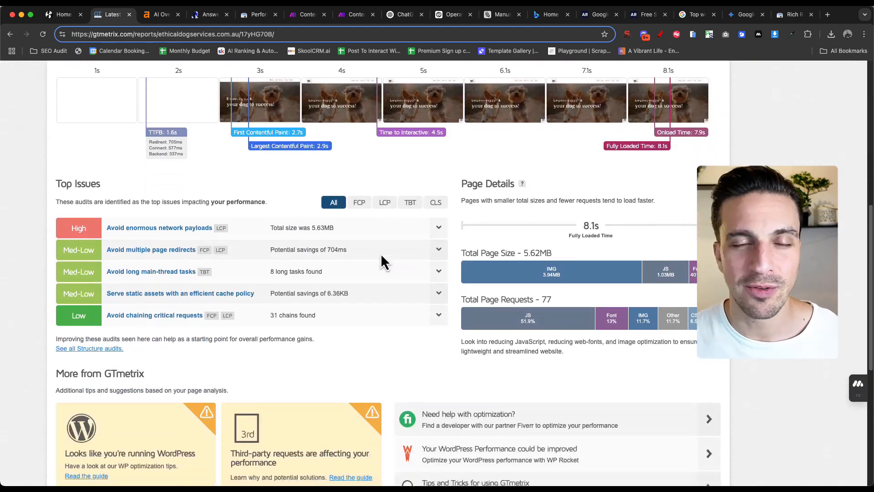
scroll("up", 3)
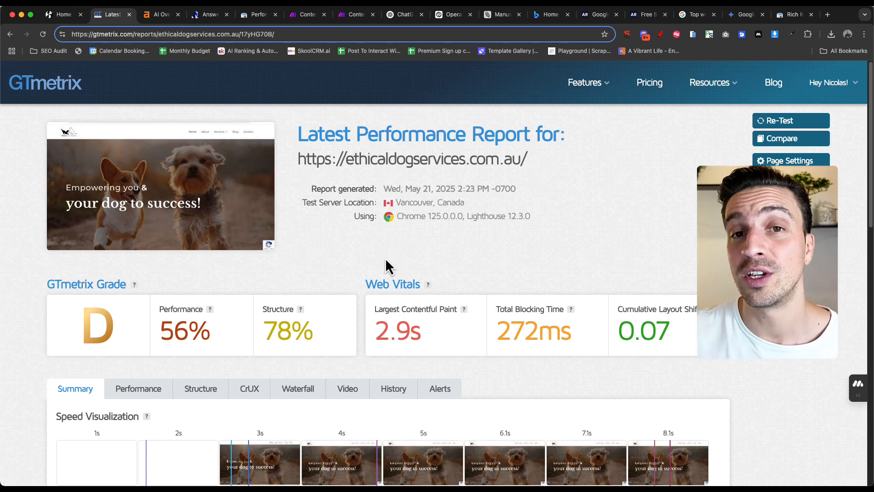
mouse_move(736, 65)
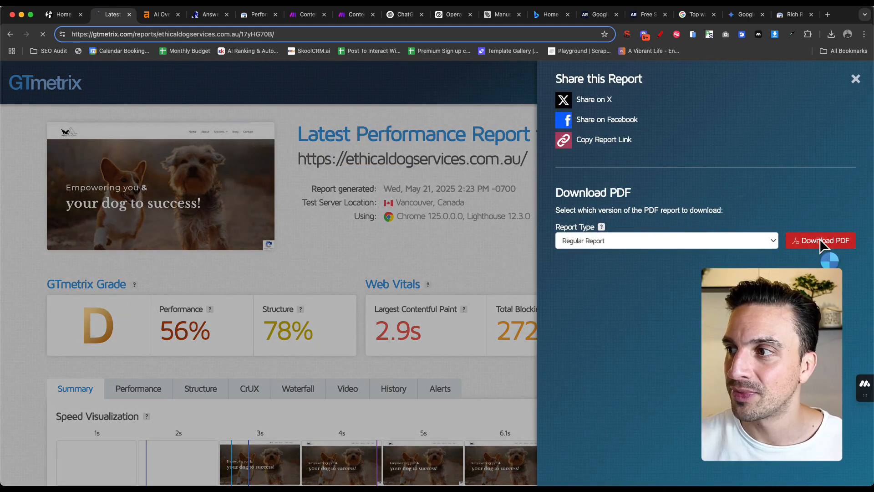
- Download the GTmetrix report as a Regular Report PDF
left_click(820, 241)
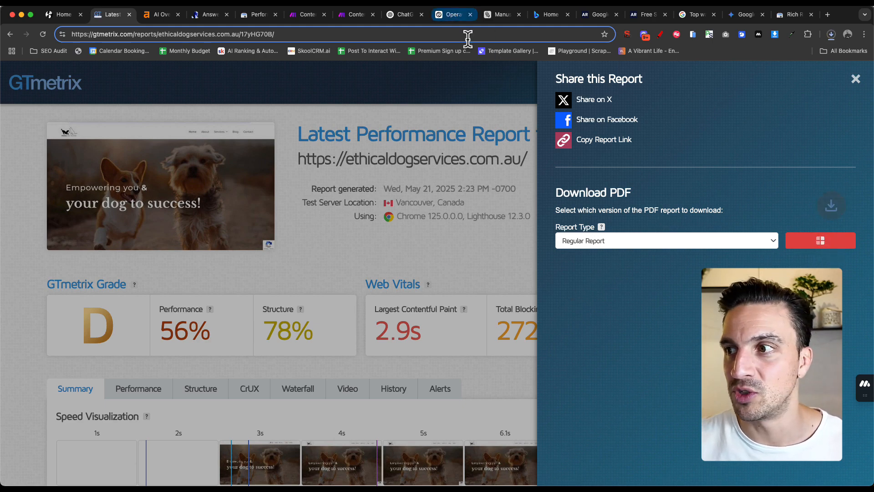
- Send the downloaded GTmetrix PDF to the Report analyser GPT for a prioritised action plan
left_click(403, 13)
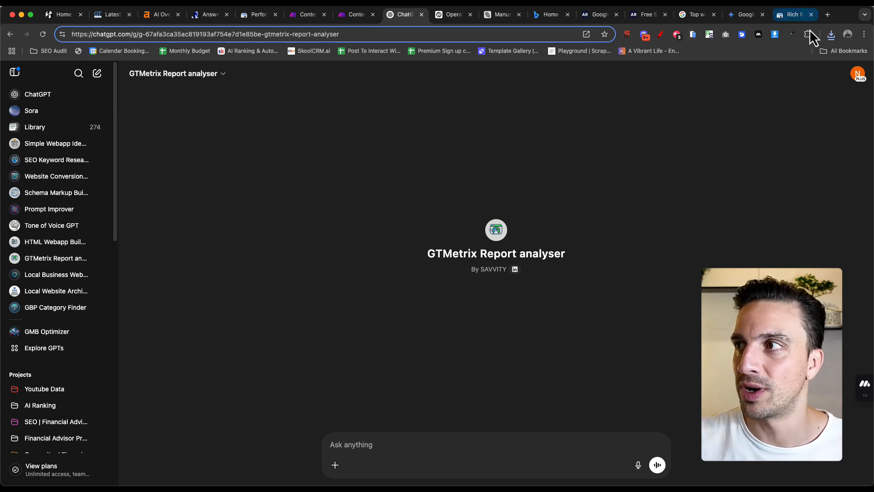
left_click(830, 34)
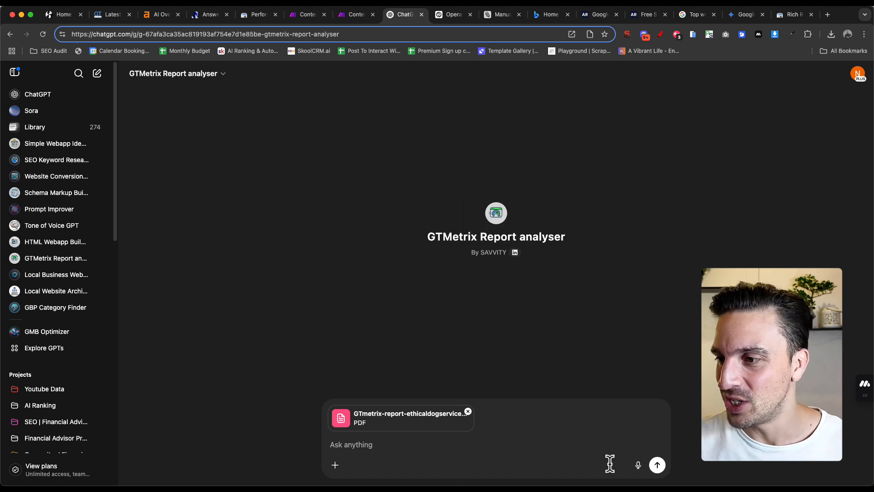
left_click(656, 464)
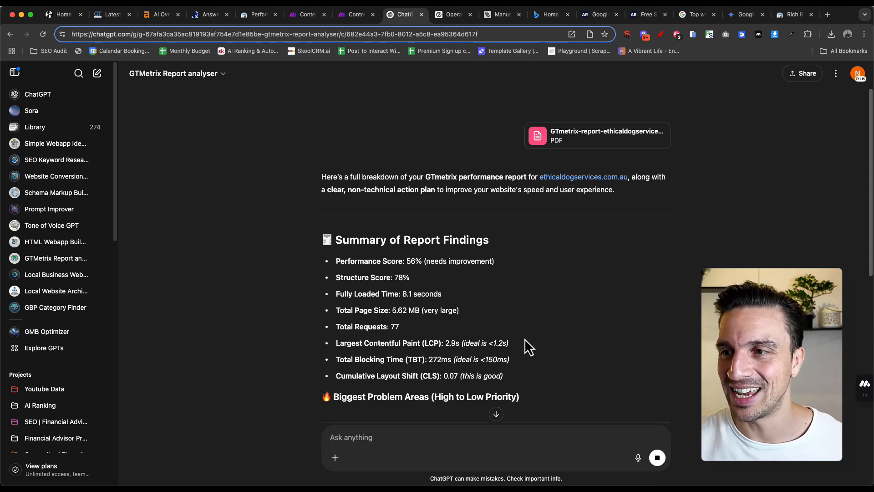
scroll("down", 3)
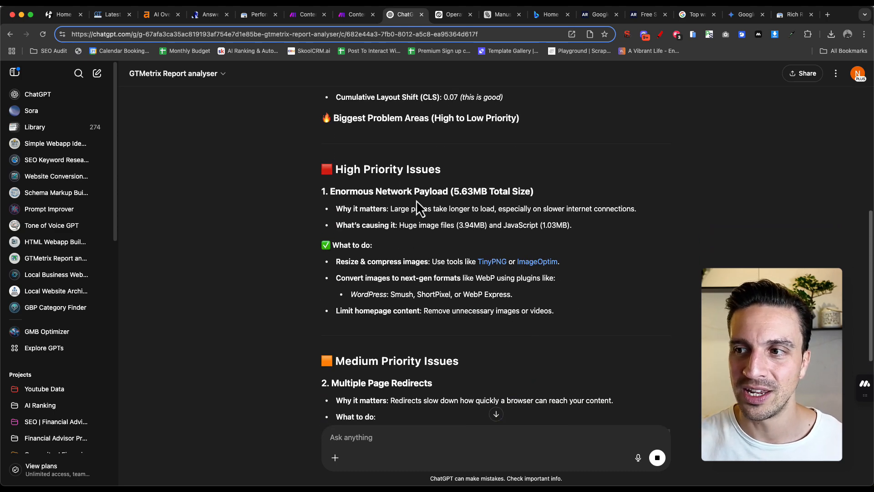
mouse_move(492, 261)
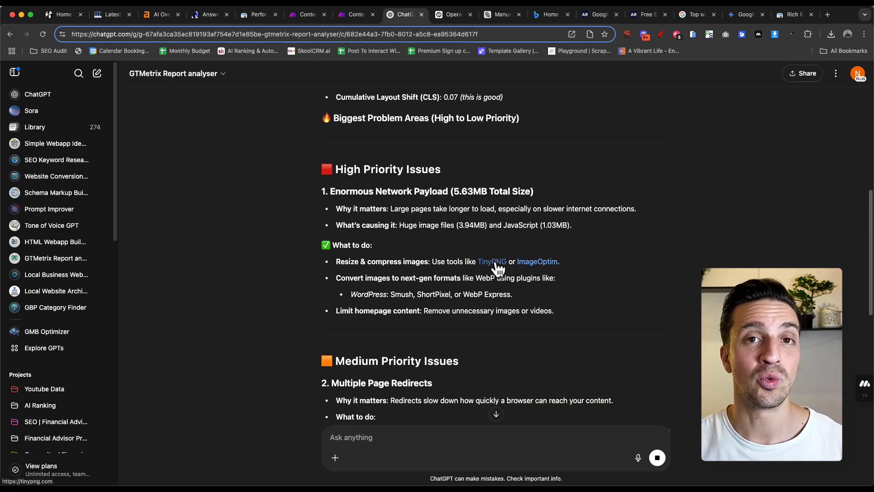
mouse_move(478, 296)
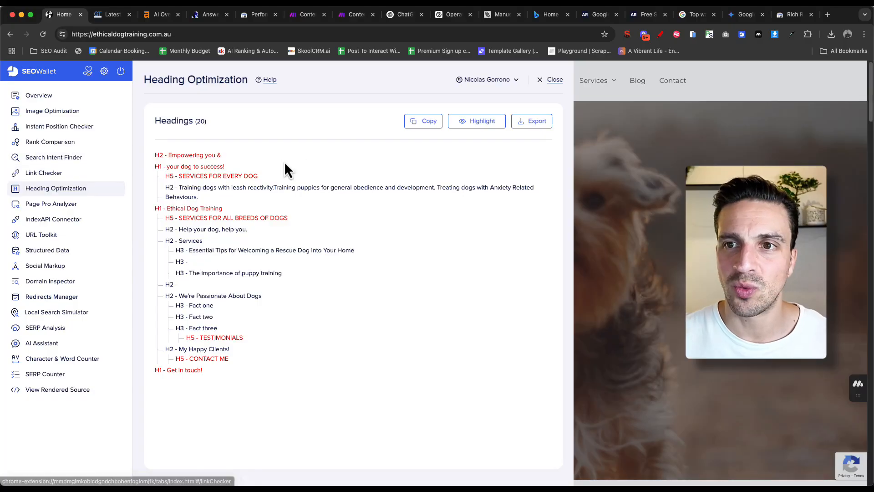
mouse_move(157, 187)
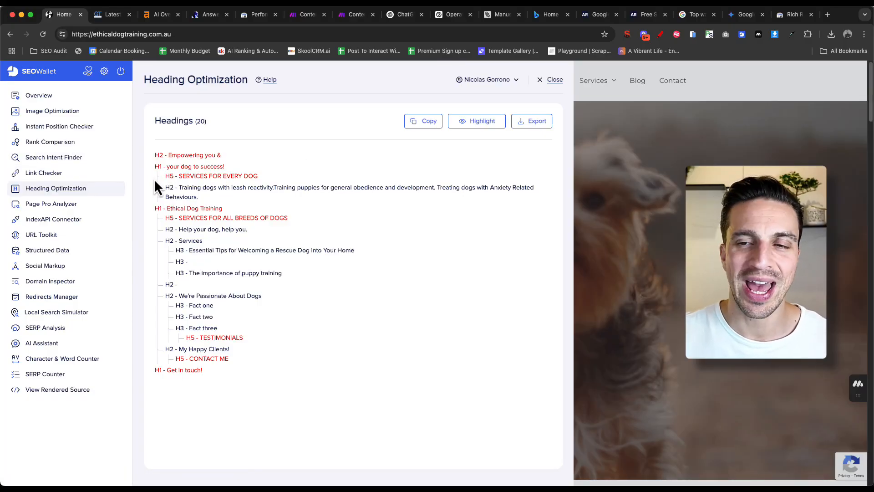
mouse_move(199, 182)
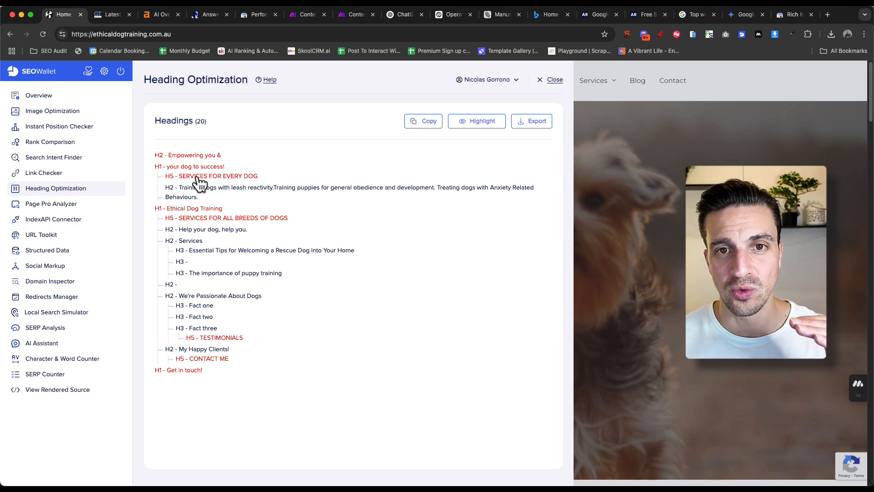
mouse_move(204, 173)
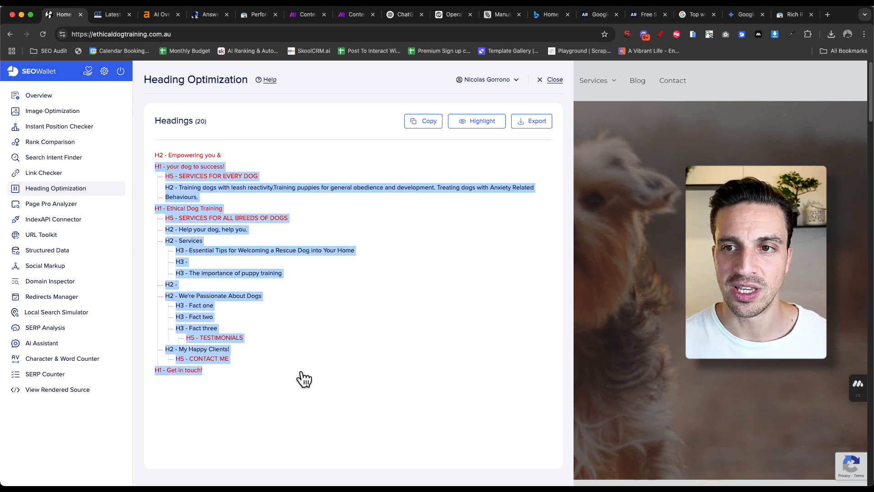
mouse_move(292, 242)
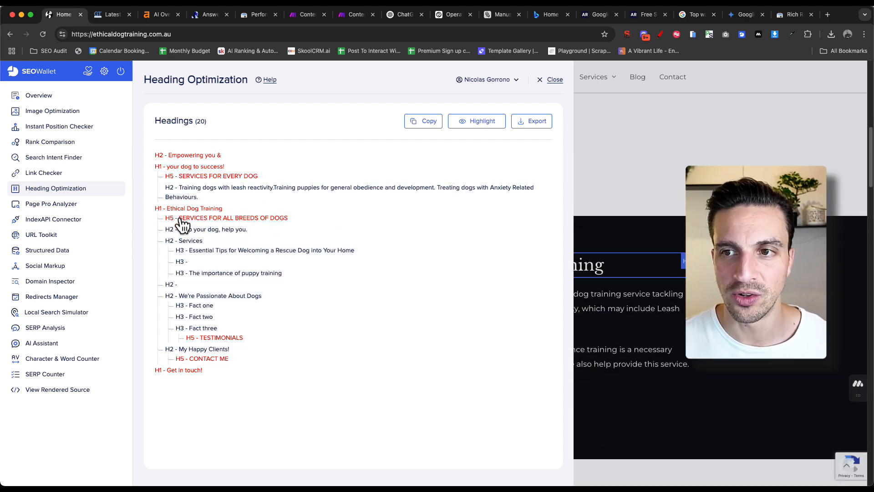
mouse_move(210, 245)
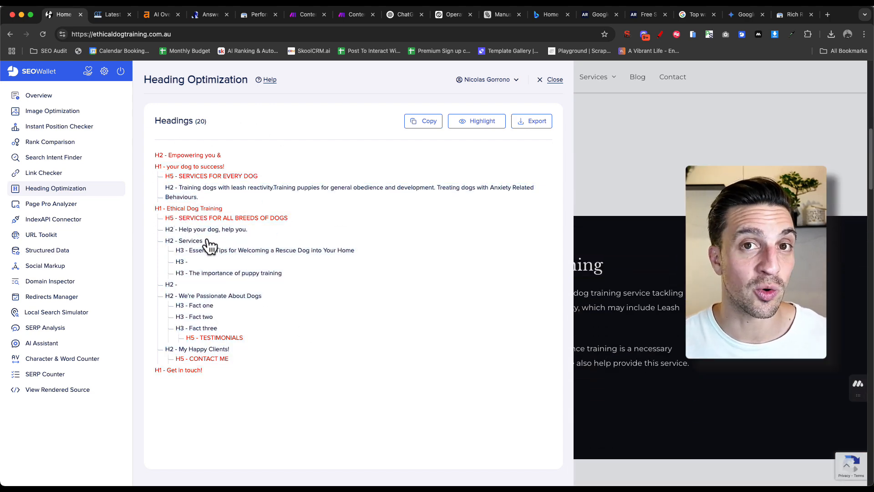
mouse_move(220, 244)
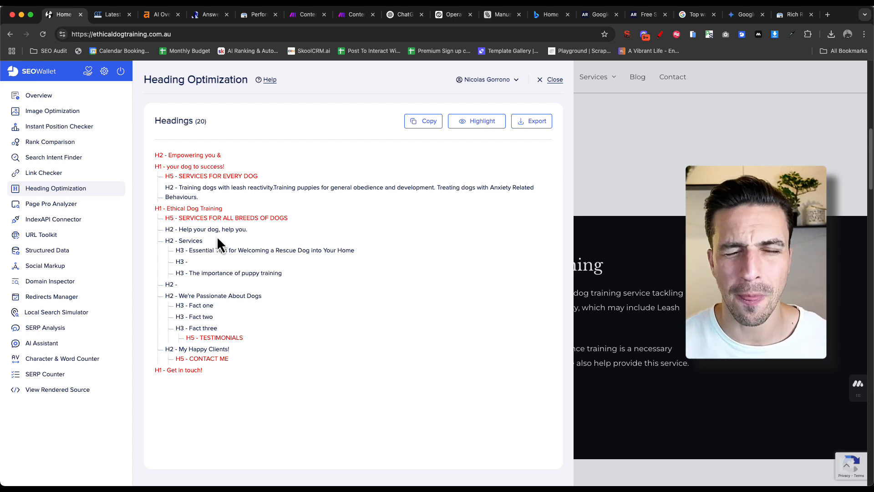
- Dismiss the heading structure audit to return to the dog-training homepage
left_click(554, 79)
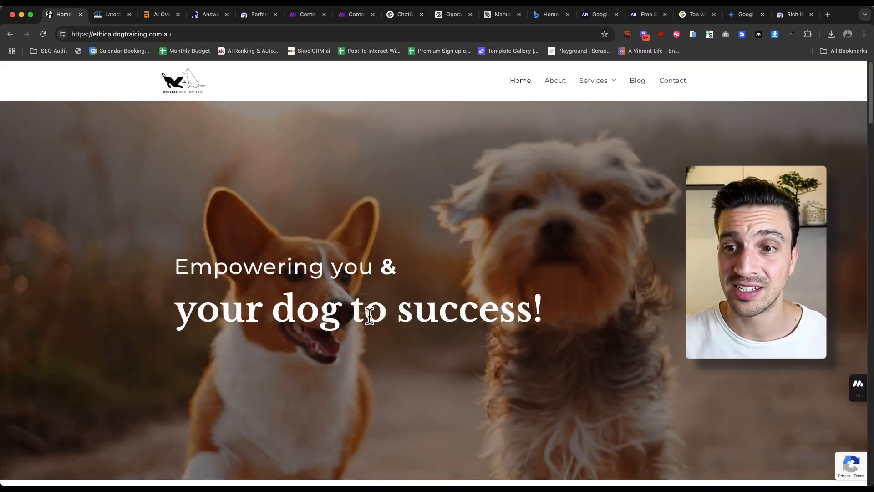
mouse_move(620, 150)
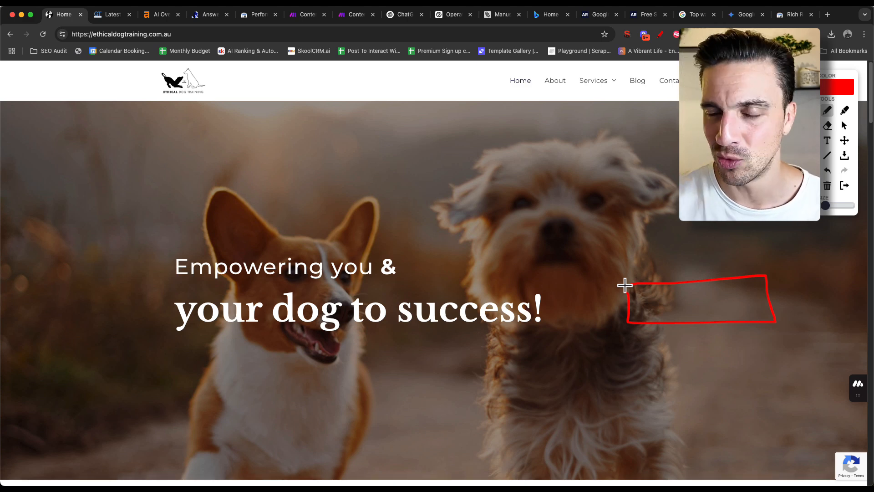
mouse_move(457, 142)
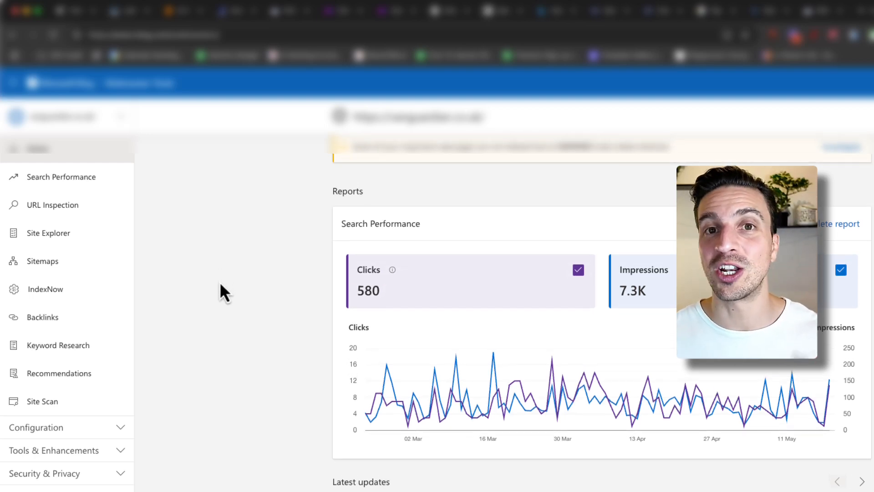
- Review the dashboard's recommendations and Search Performance, then move to the SERP Preview Tool page
scroll("up", 3)
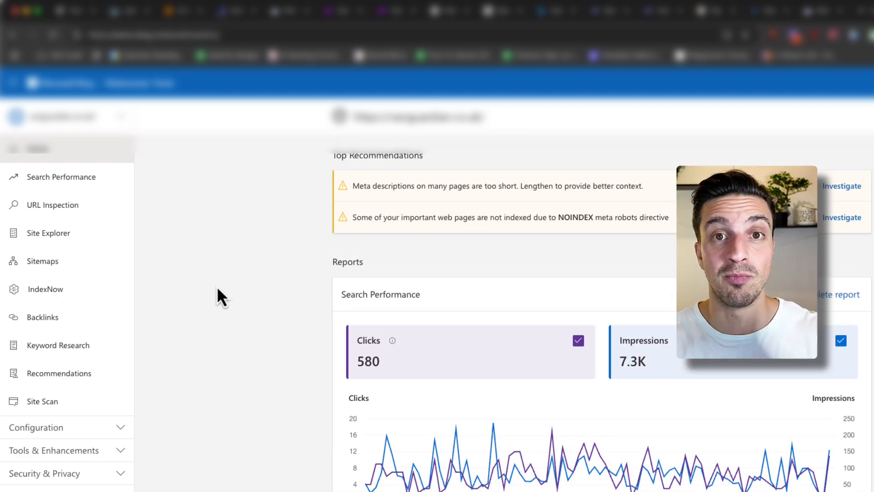
mouse_move(231, 279)
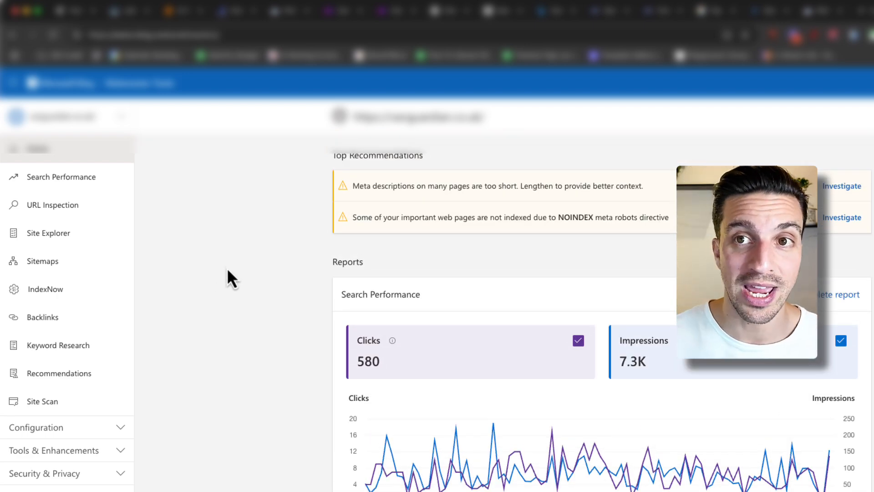
scroll("down", 3)
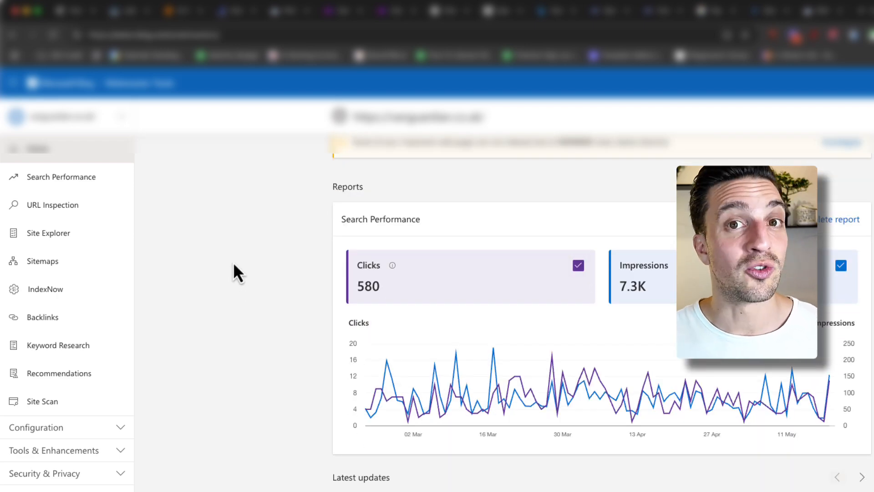
mouse_move(226, 229)
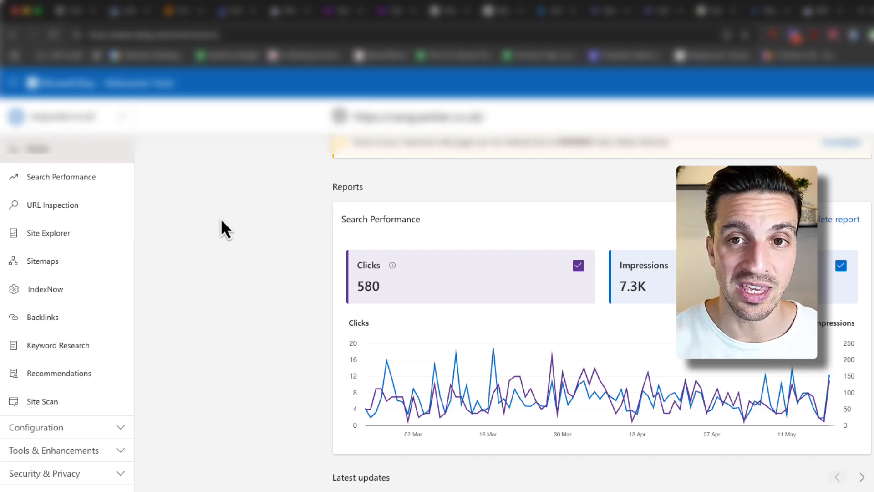
mouse_move(365, 284)
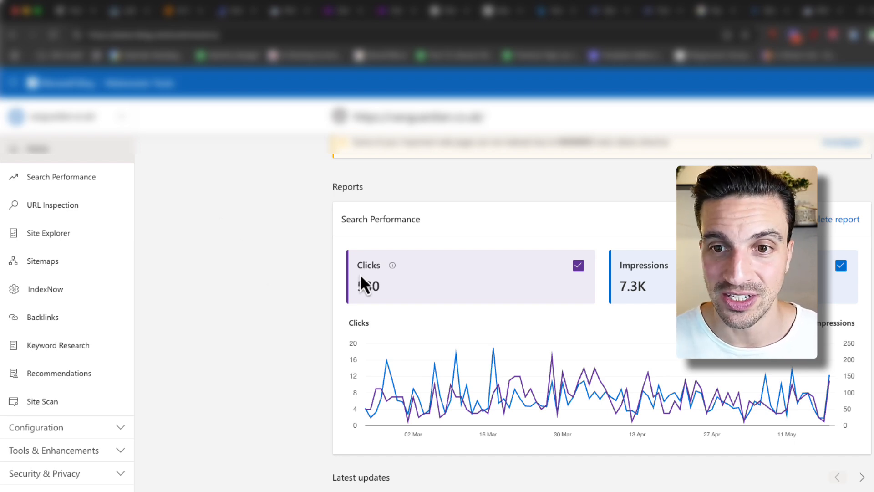
left_click(603, 10)
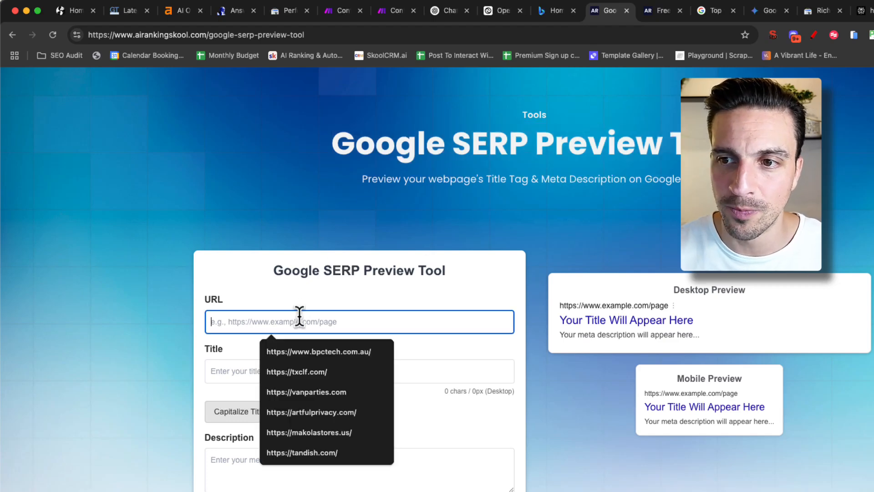
- Enter a long filler test title ('bps teradjfdas...') and check its truncation in the desktop and mobile previews
left_click(319, 351)
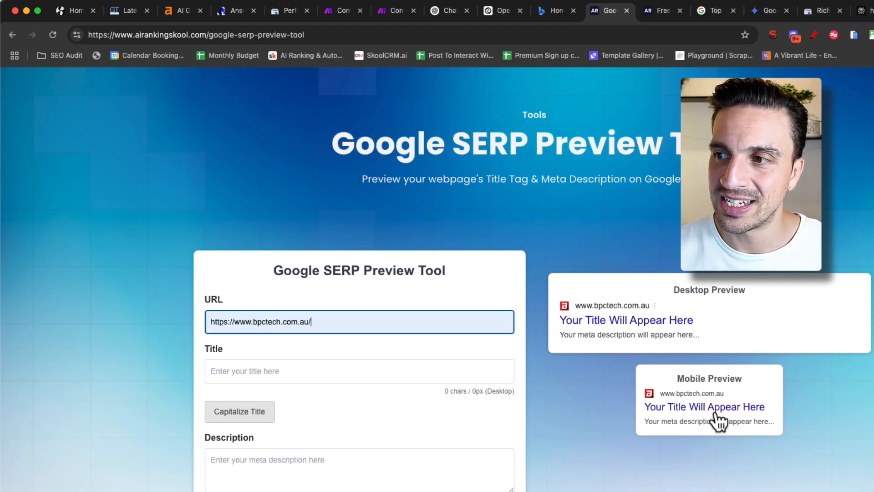
type("bps teradjfdas  fds afds afds afdsafdsa fdsa")
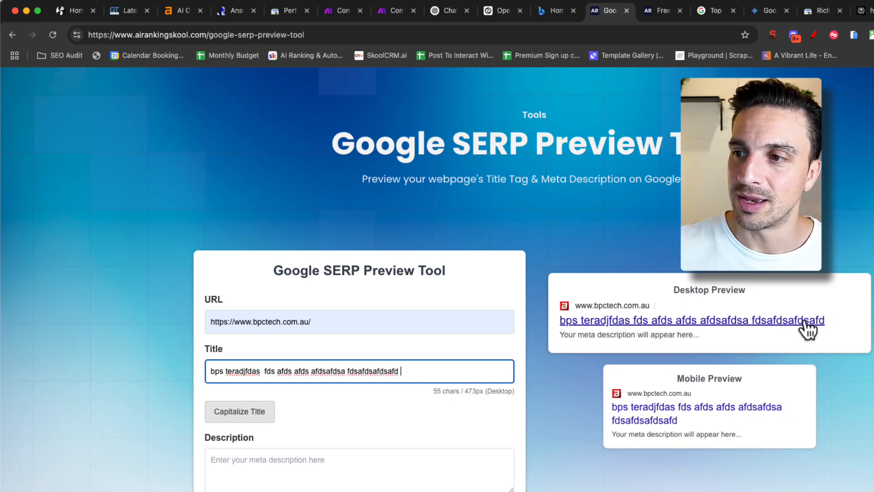
type("fdsafdsafdsafdsa")
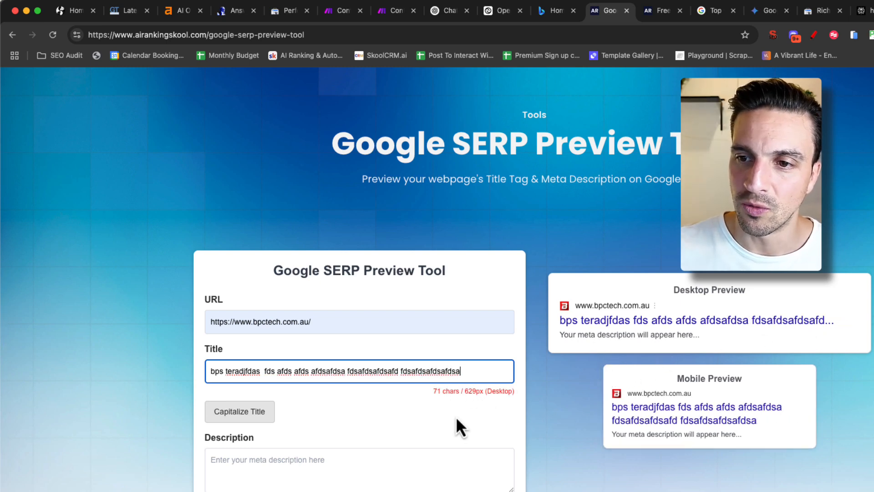
type("f sdafdsafdsa")
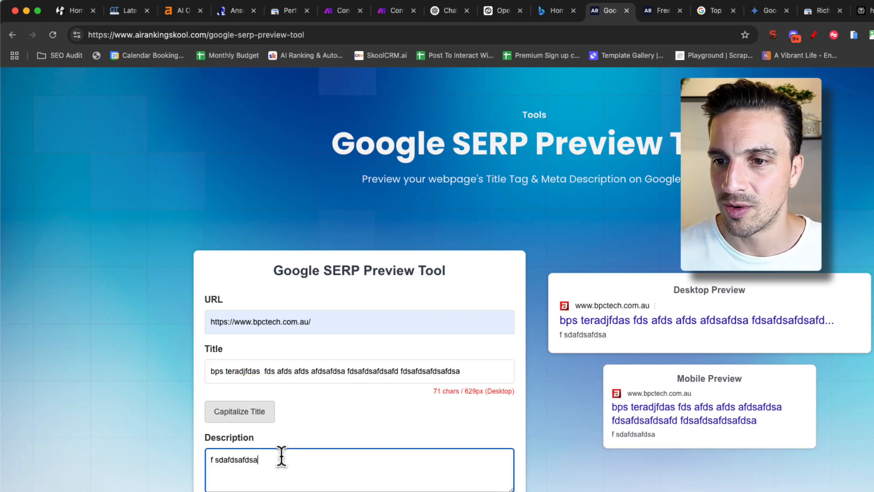
type("fds a")
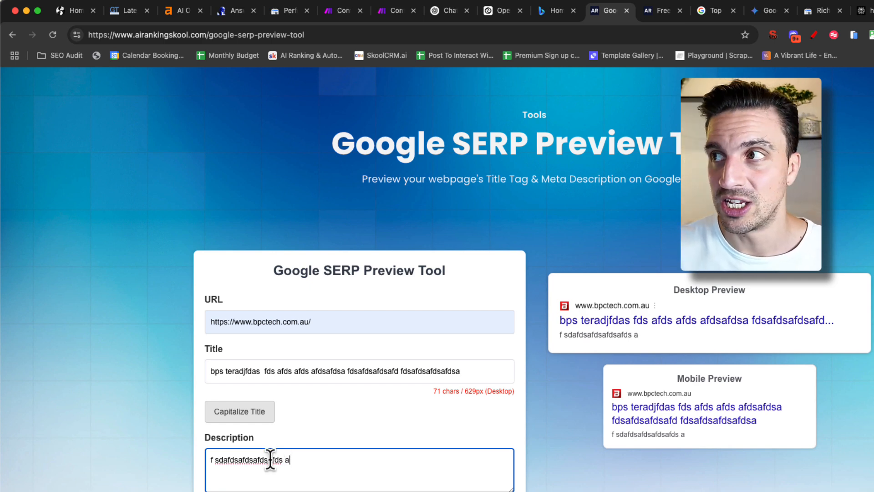
scroll("down", 3)
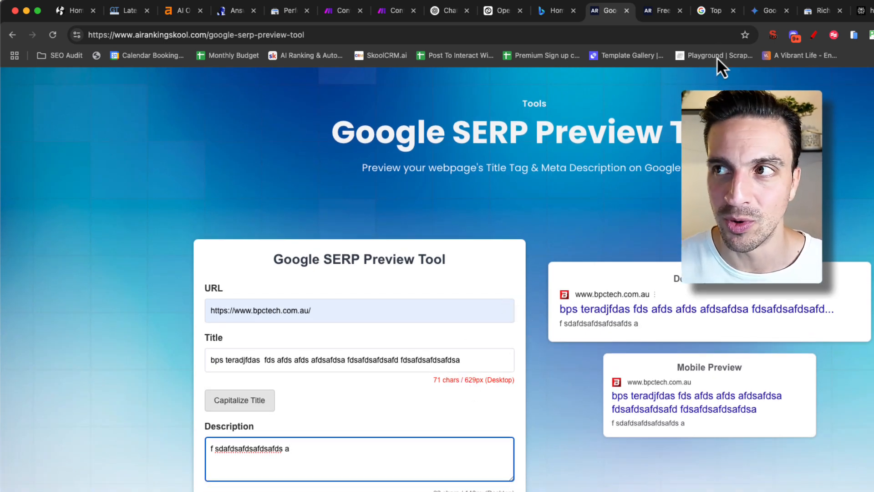
mouse_move(714, 10)
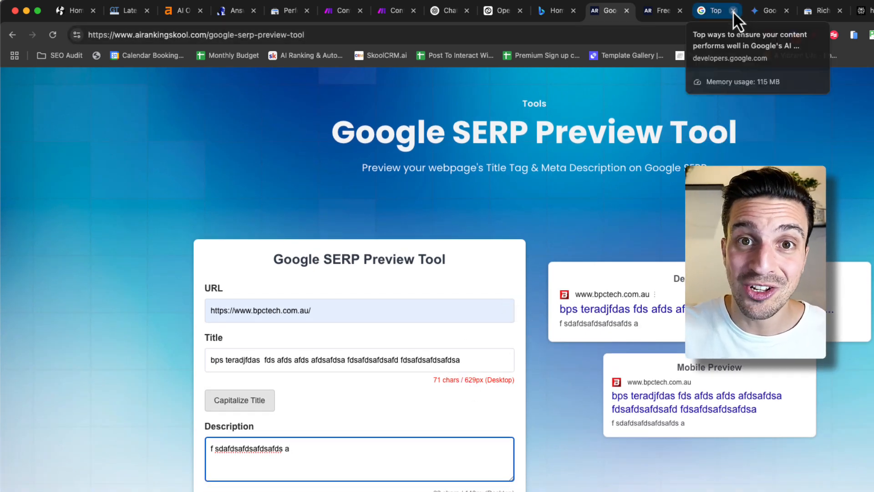
left_click(769, 11)
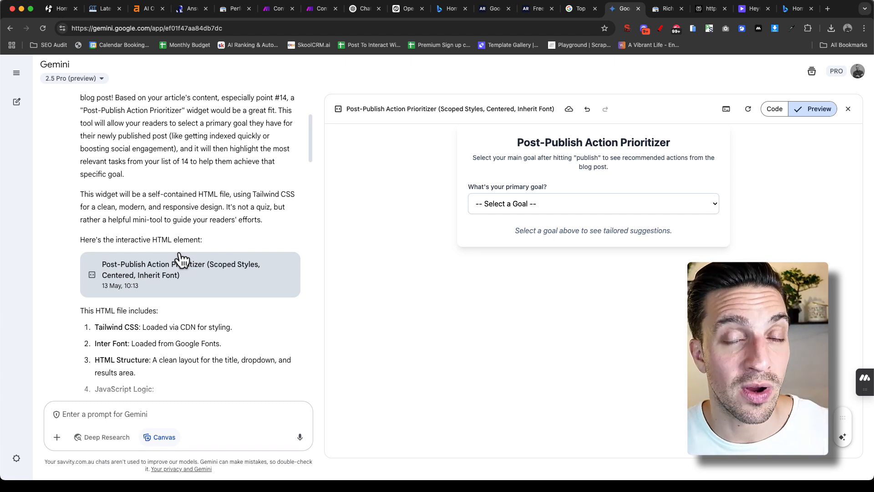
- Select 'Create Buzz on Social Media' as the primary goal and view the four recommended repurposing actions
left_click(593, 203)
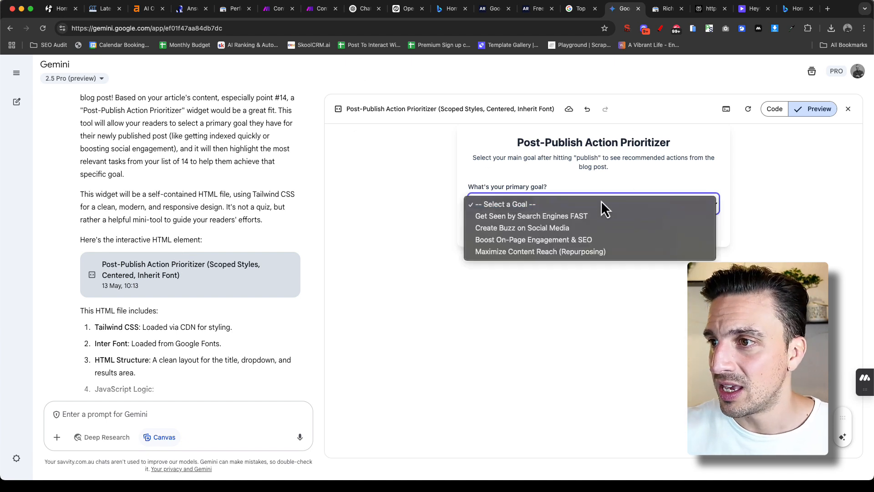
left_click(521, 228)
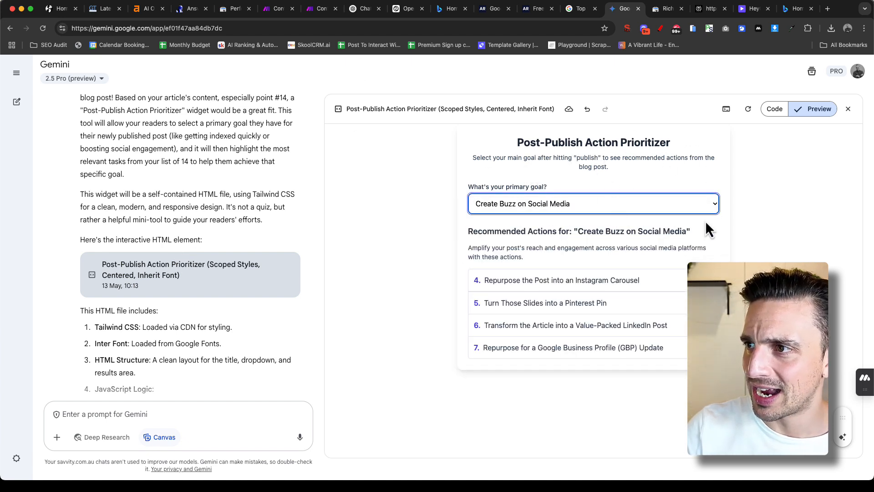
left_click(17, 73)
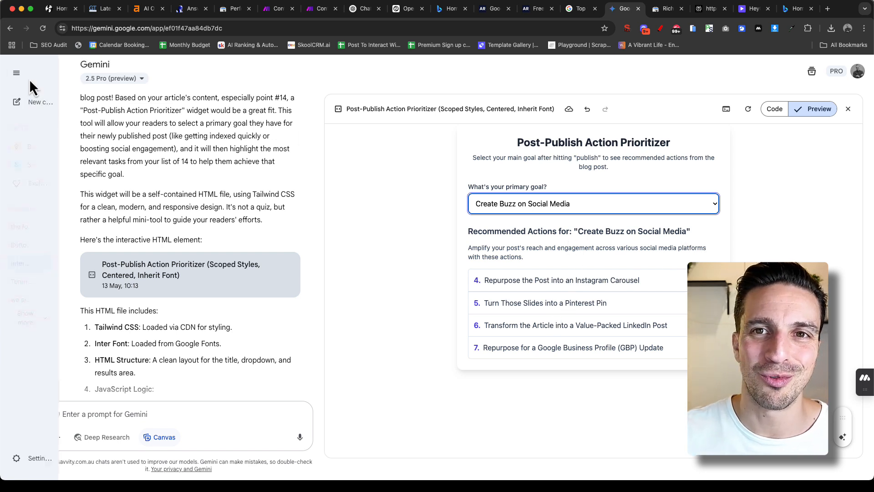
left_click(16, 73)
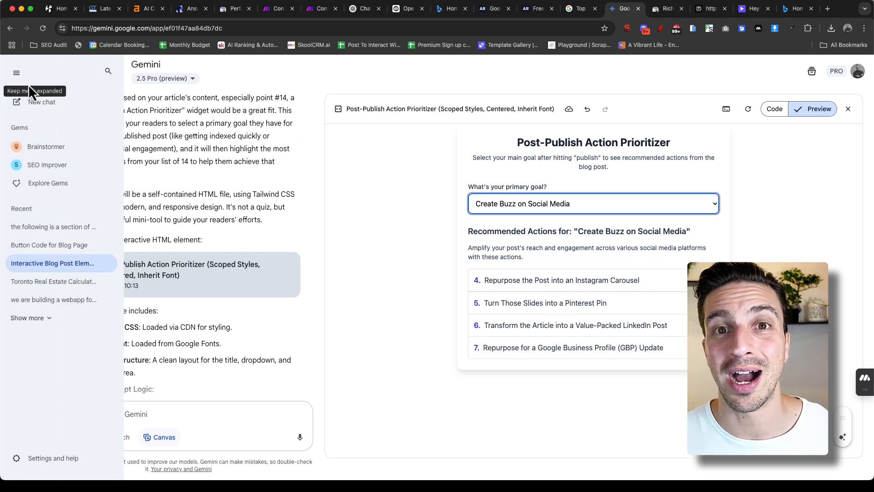
left_click(16, 73)
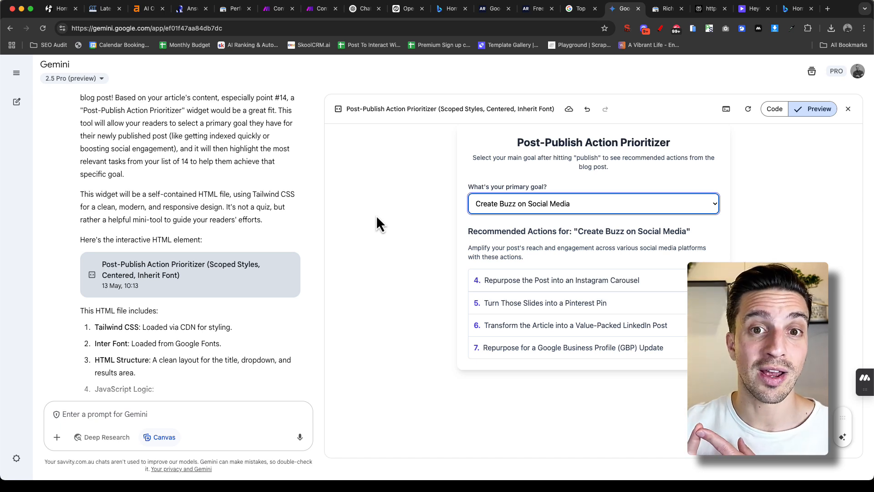
mouse_move(334, 173)
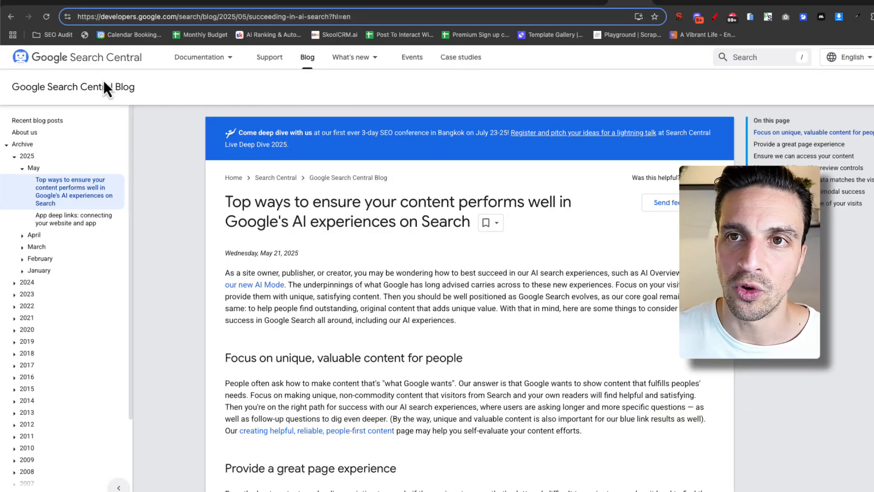
- Scroll through the Search Central post's sections on succeeding in AI search experiences
scroll("down", 3)
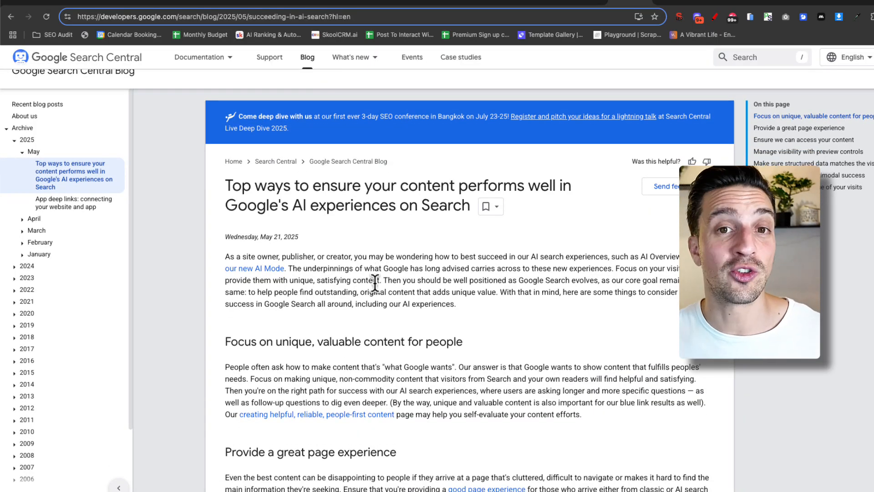
mouse_move(321, 251)
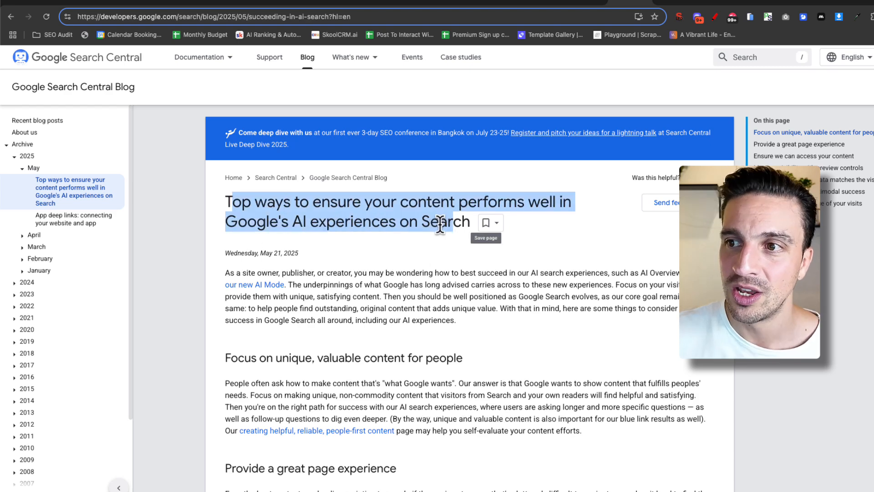
mouse_move(436, 267)
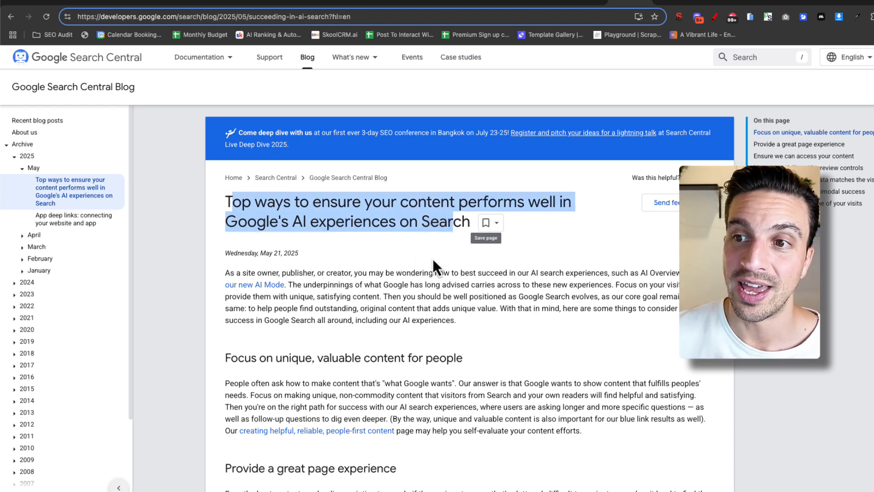
scroll("down", 3)
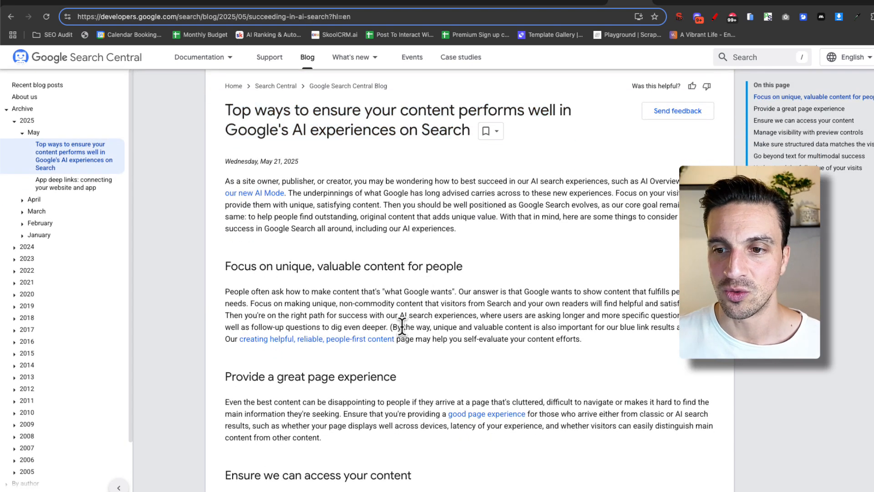
scroll("down", 3)
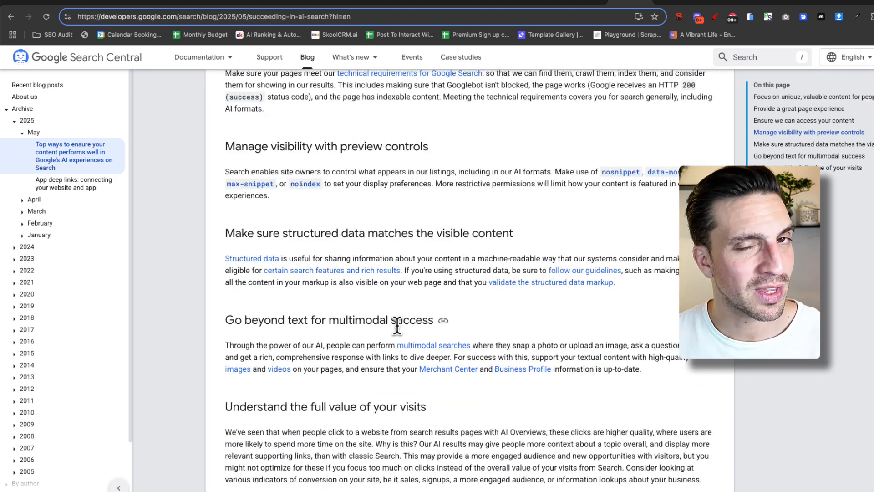
scroll("up", 3)
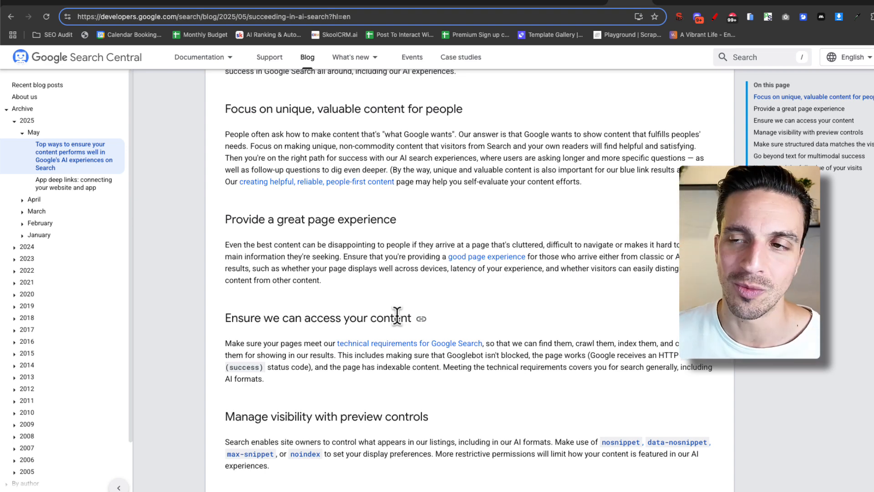
mouse_move(607, 359)
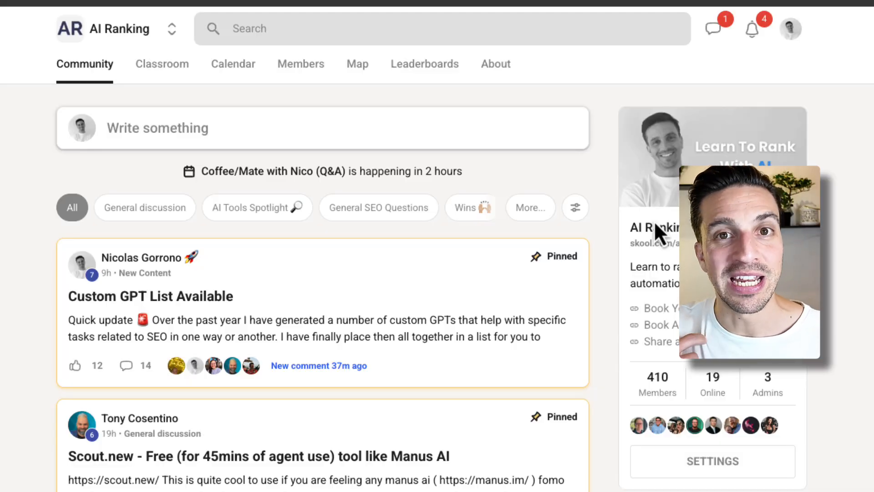
- Browse the AI Ranking community feed and its pinned posts
scroll("down", 3)
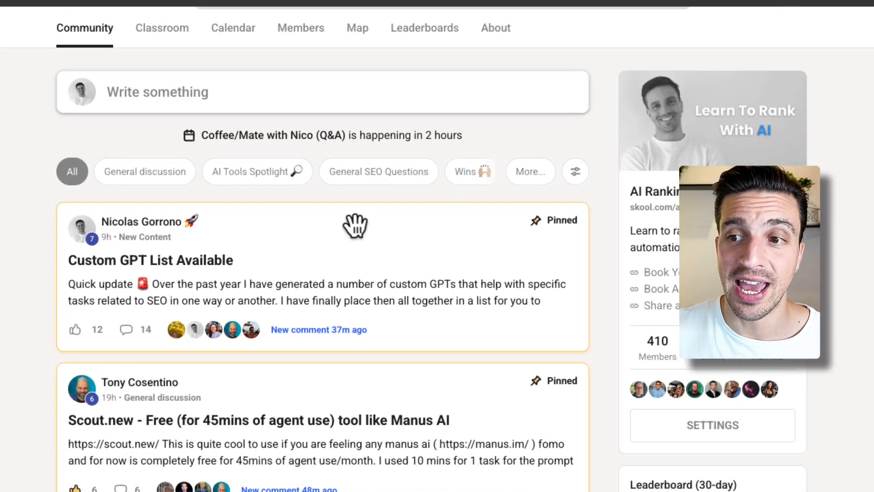
scroll("down", 3)
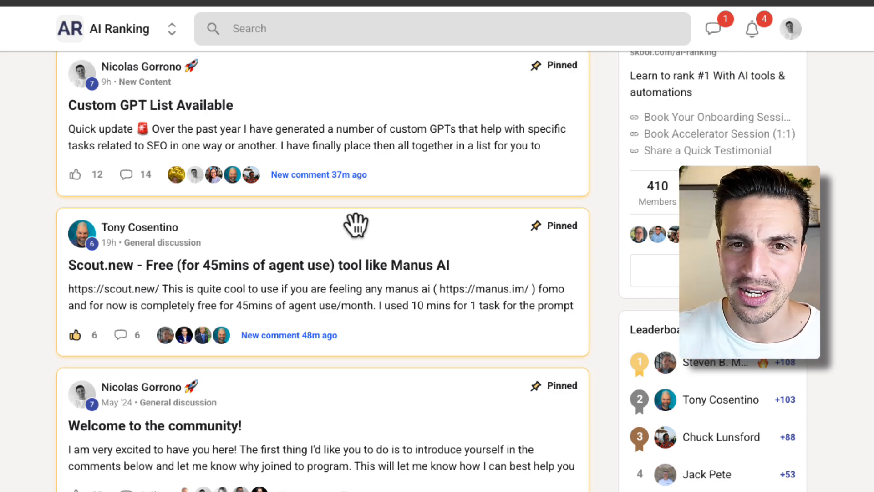
scroll("down", 3)
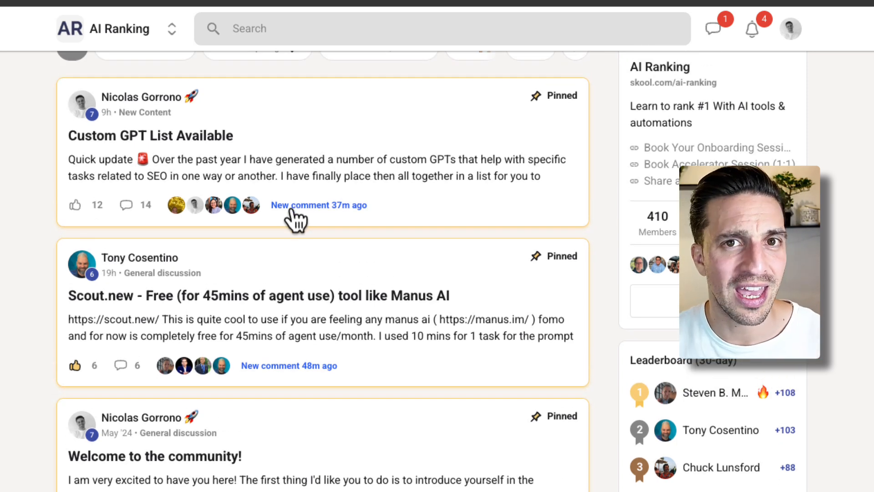
- Look over the Classroom courses, then return to the Community feed
left_click(162, 61)
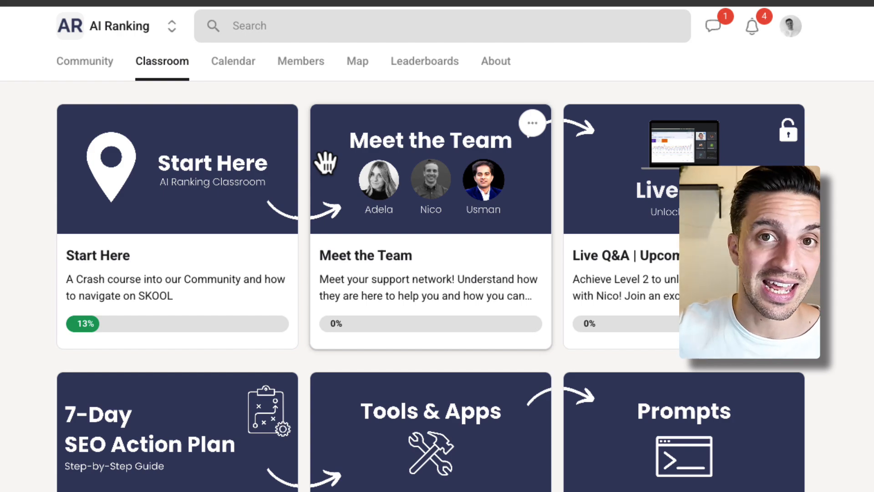
scroll("down", 3)
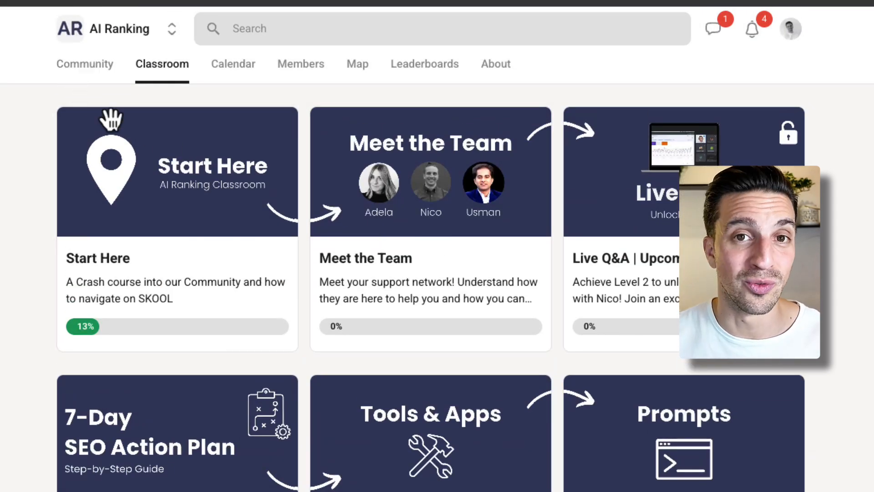
left_click(84, 63)
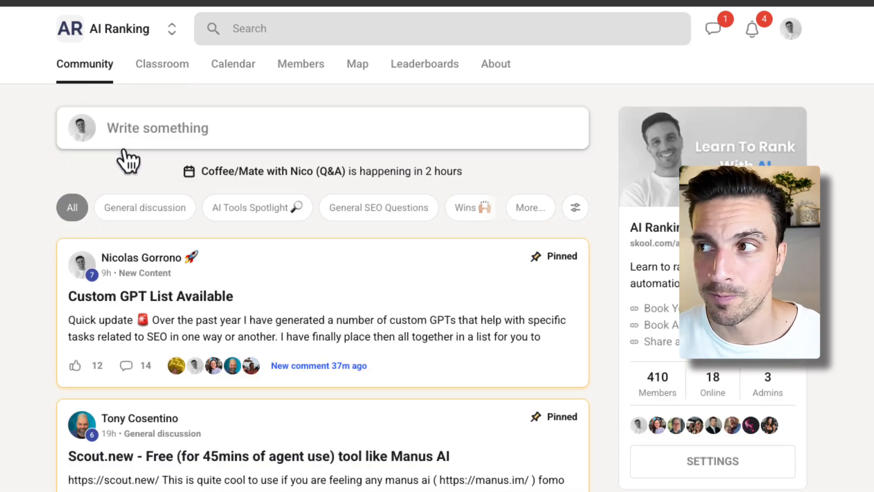
scroll("down", 3)
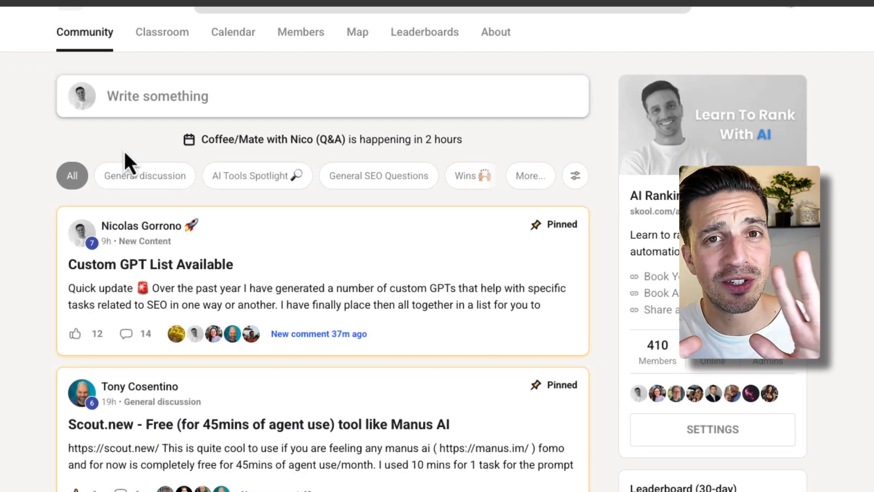